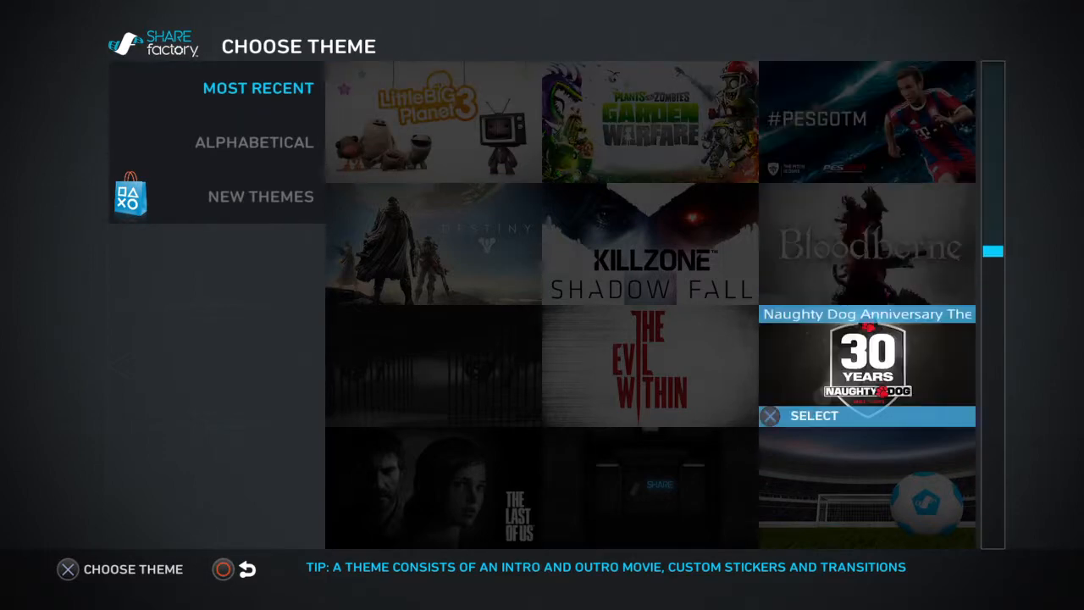
# Step: Browse the theme grid and select a theme for the new project
pyautogui.press('up')
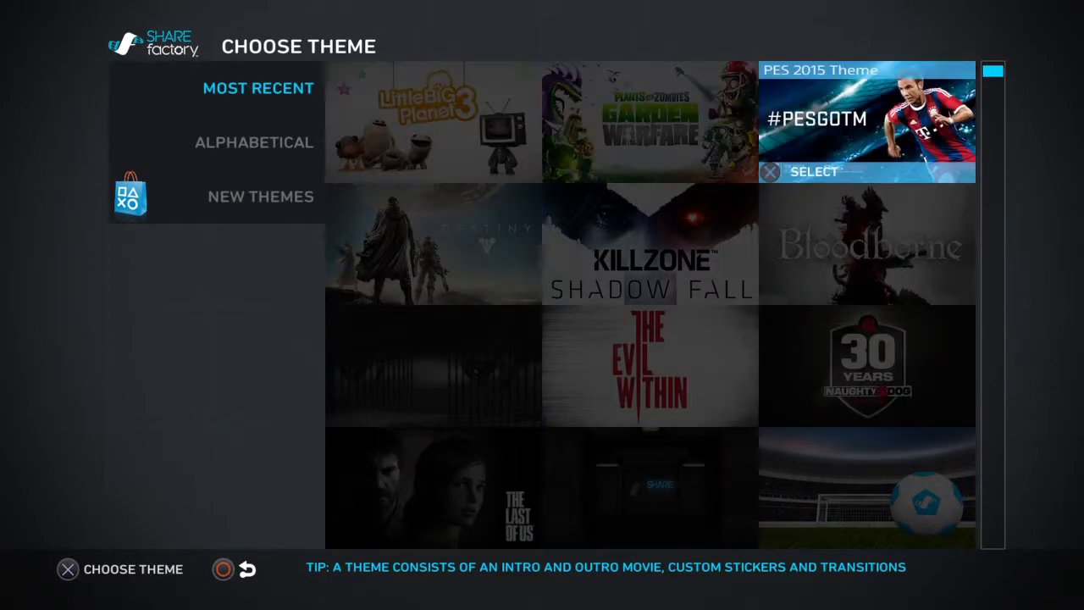
pyautogui.click(254, 142)
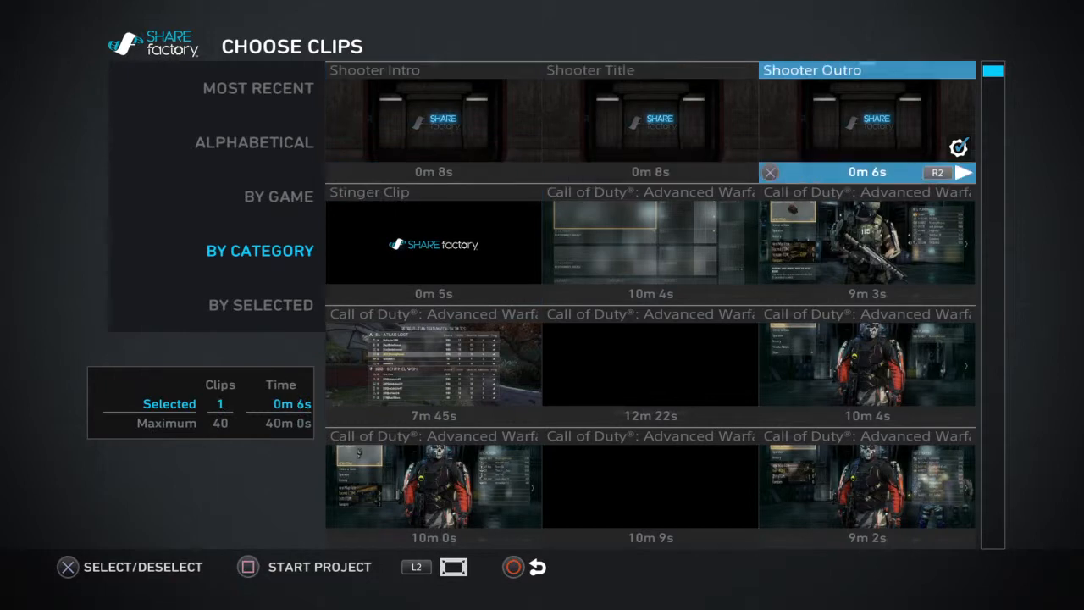
# Step: Swap the Shooter Outro clip for the previewed 10m 4s Advanced Warfare gameplay clip
pyautogui.click(866, 118)
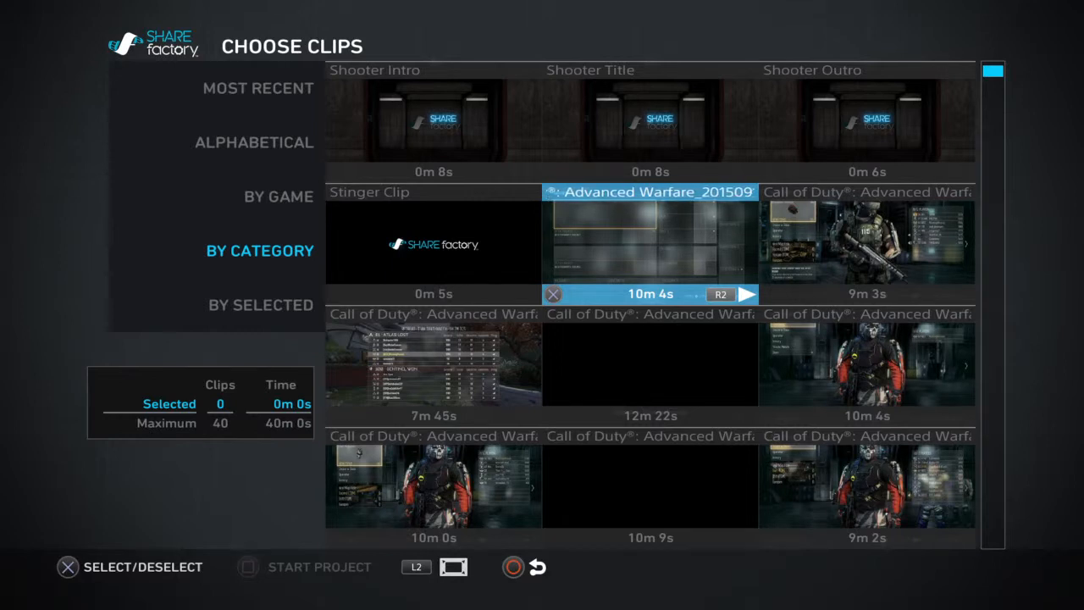
pyautogui.click(746, 294)
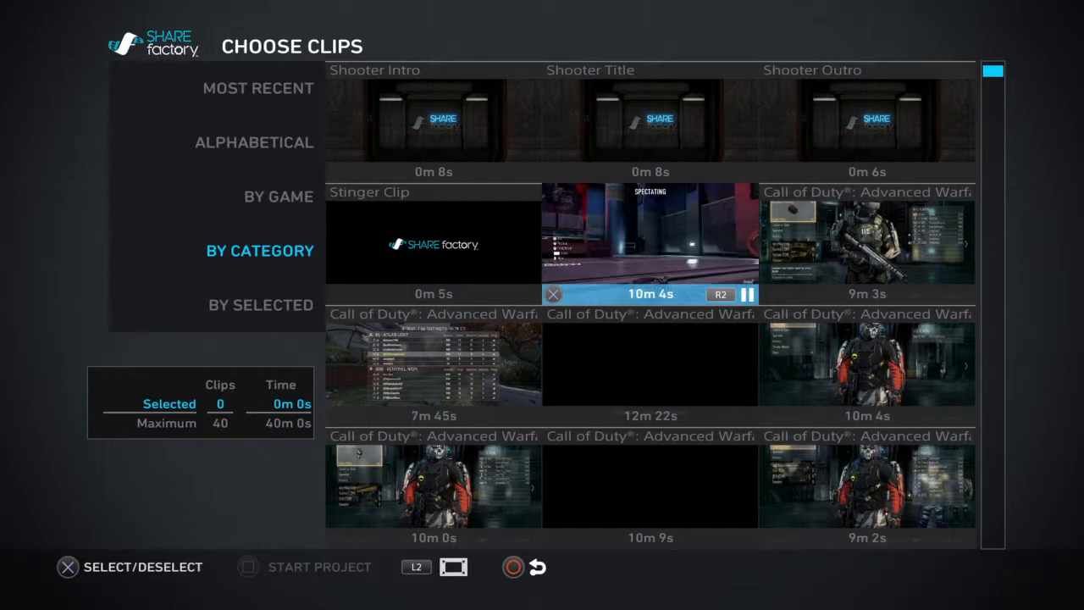
pyautogui.click(650, 242)
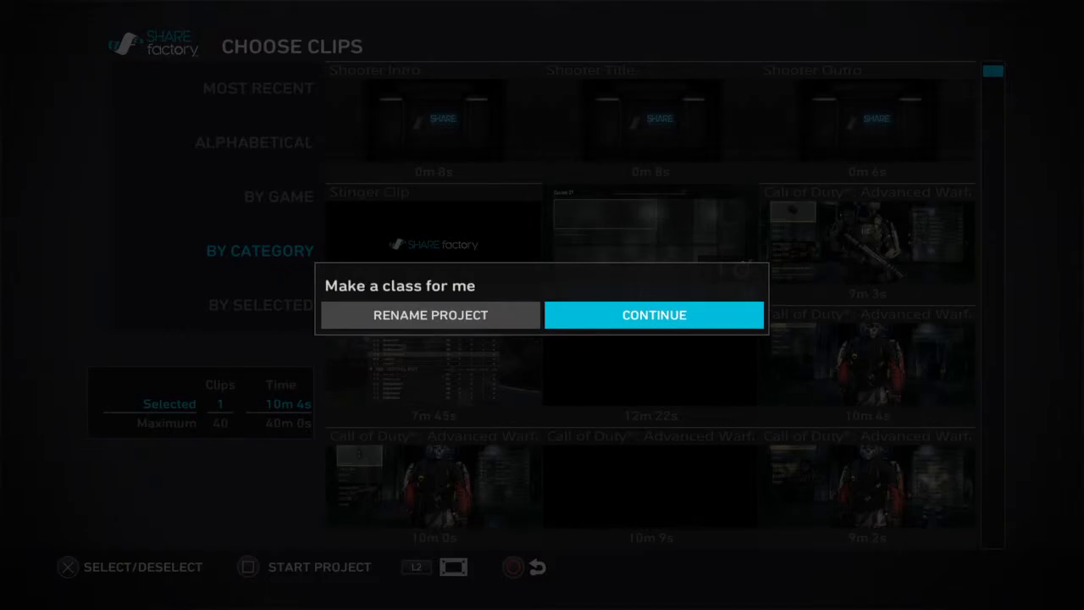
# Step: Enter the editor, play and pause the 10m 4s clip, and close the edit tools
pyautogui.click(654, 315)
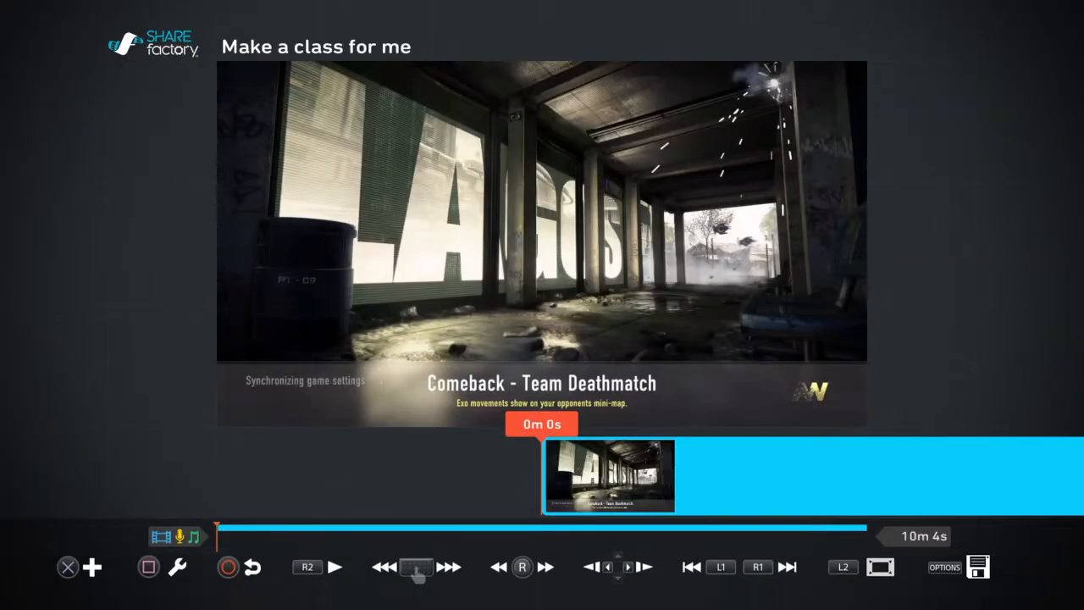
pyautogui.click(333, 566)
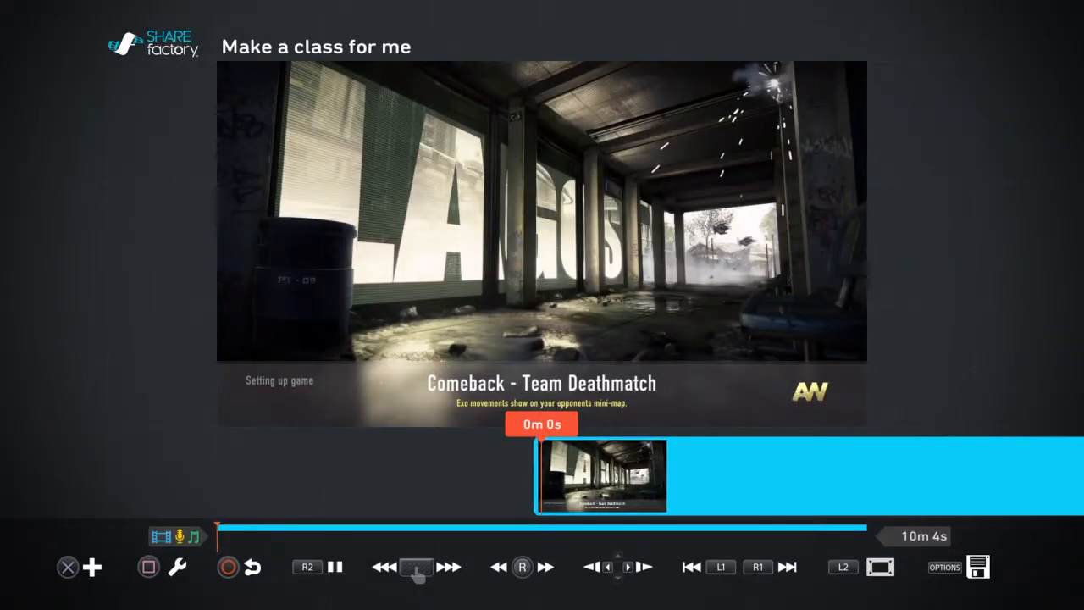
pyautogui.click(335, 567)
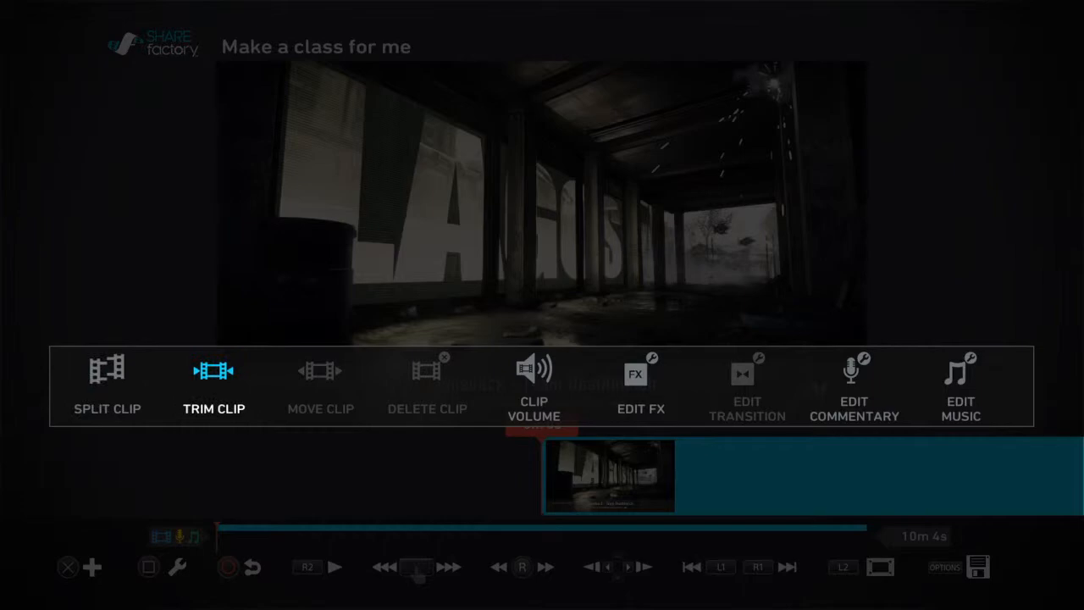
pyautogui.click(213, 385)
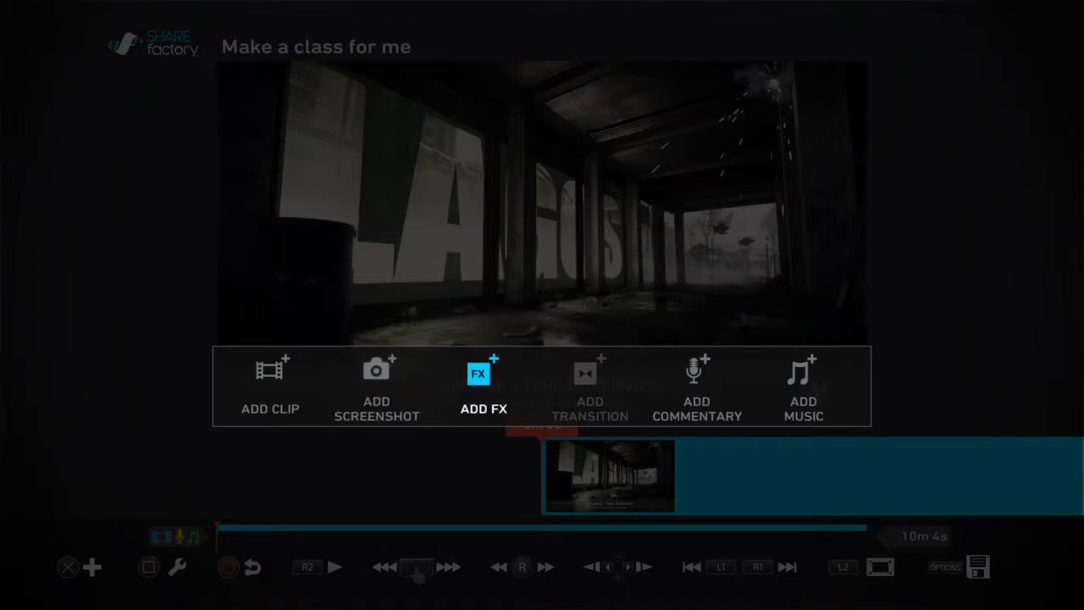
# Step: Add the helicopter sticker to the gameplay clip
pyautogui.click(483, 374)
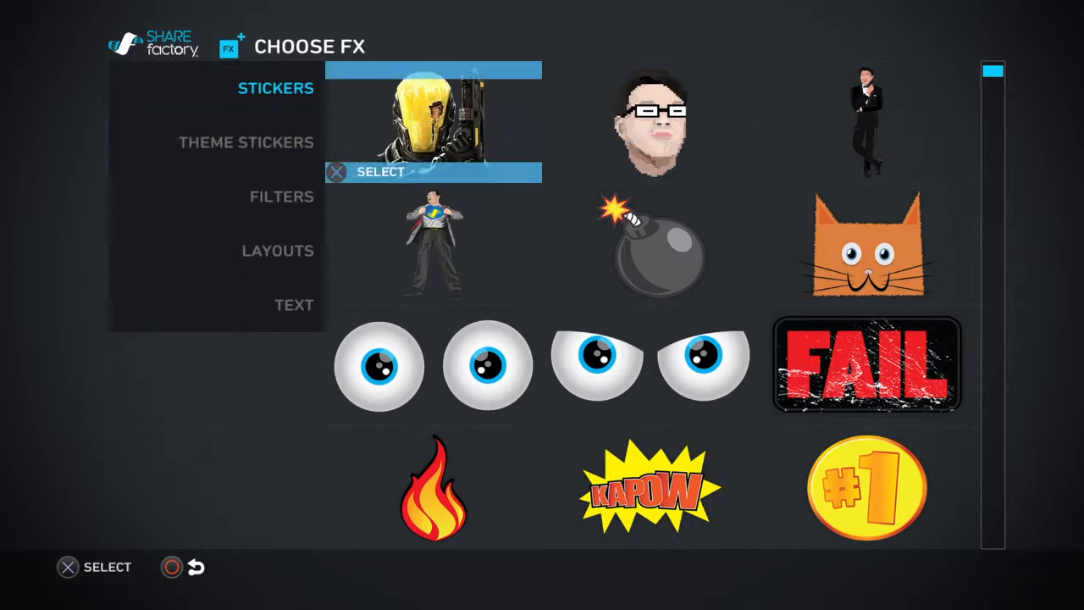
pyautogui.scroll(-3)
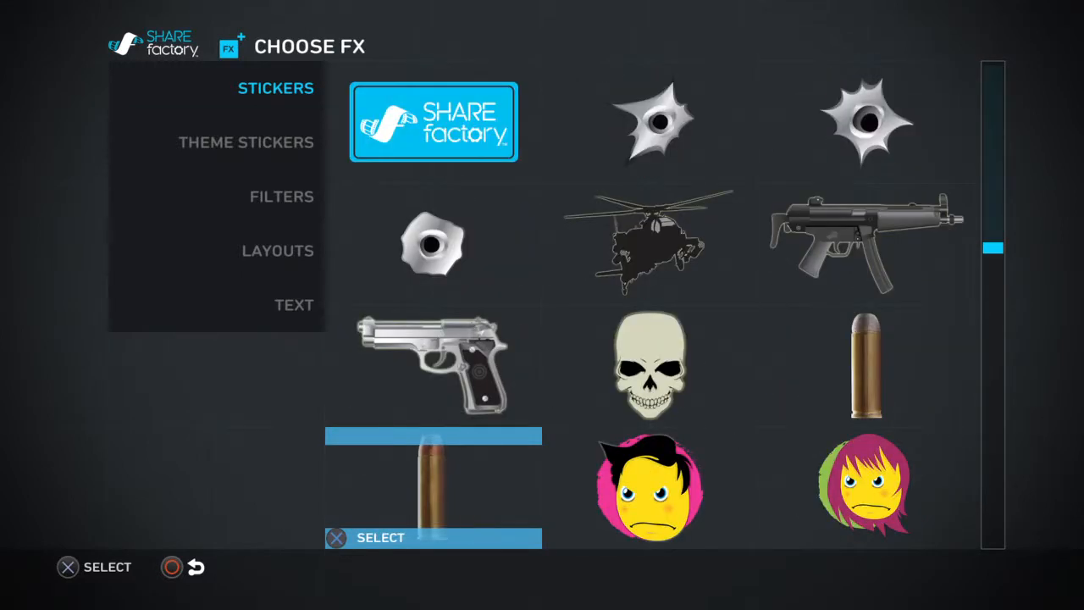
pyautogui.scroll(-3)
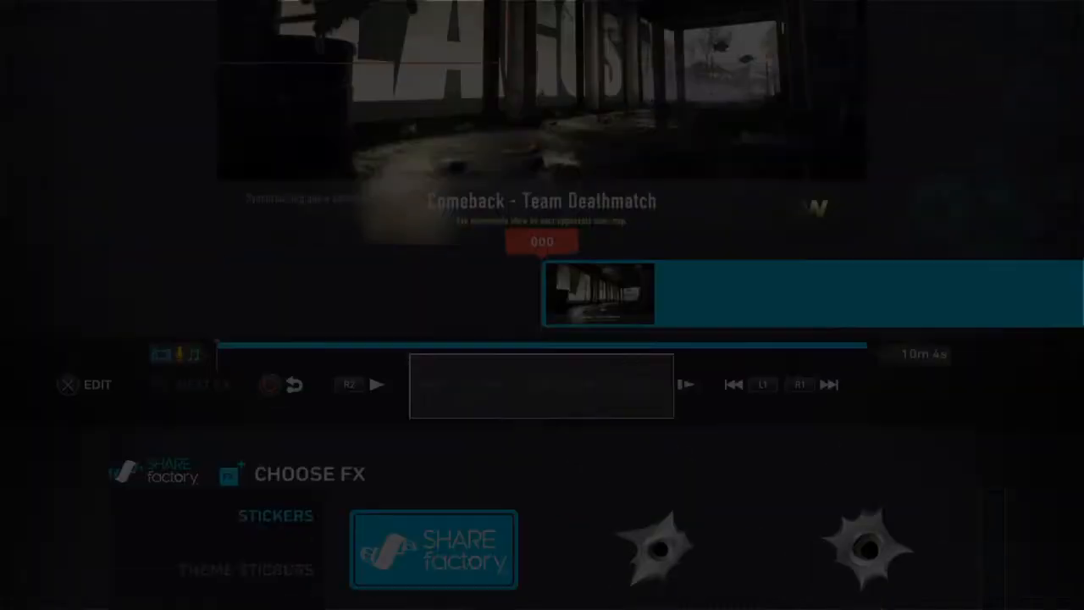
pyautogui.click(433, 548)
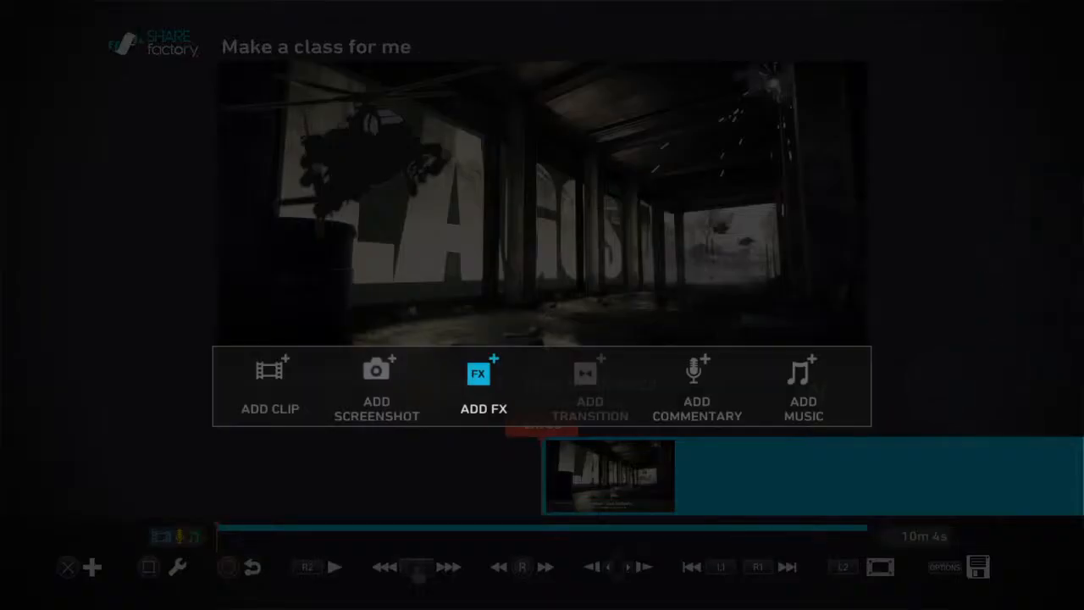
# Step: Add a round bullet-hole sticker and move it toward the frame's lower-left corner
pyautogui.click(479, 386)
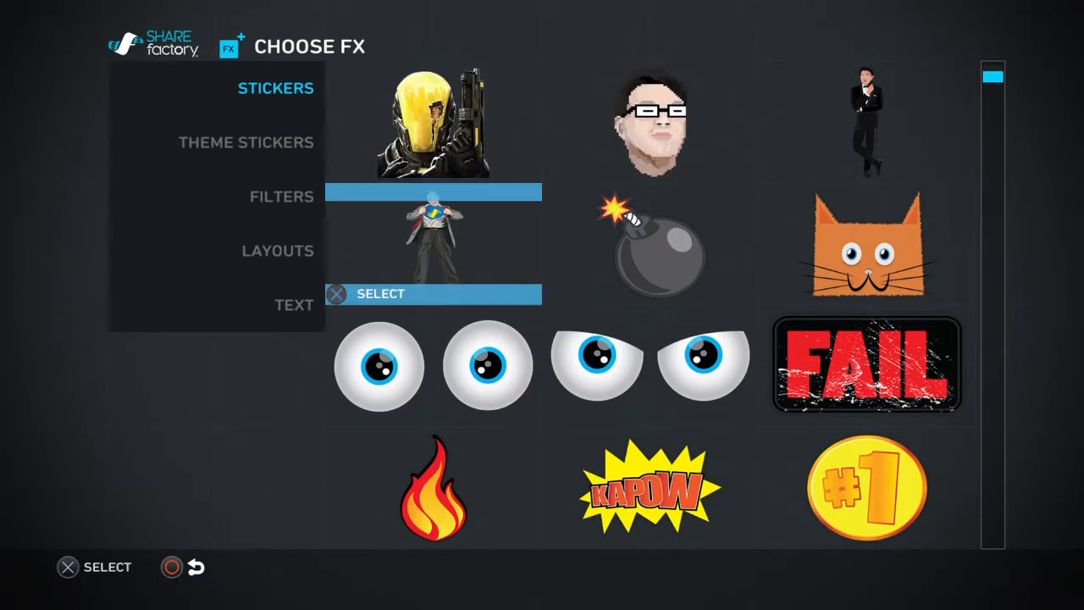
pyautogui.click(282, 195)
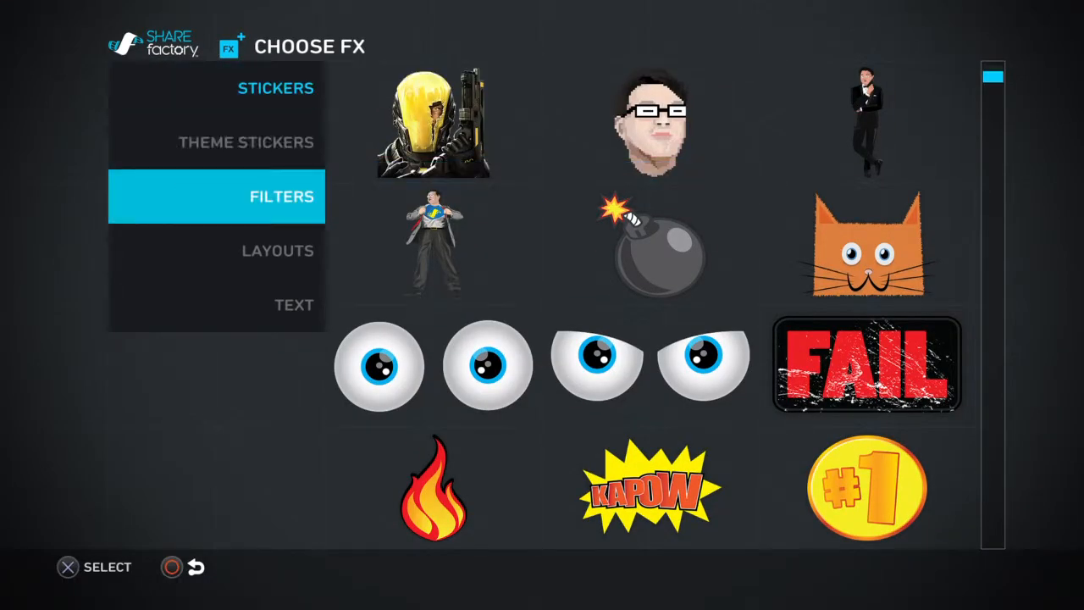
pyautogui.click(275, 88)
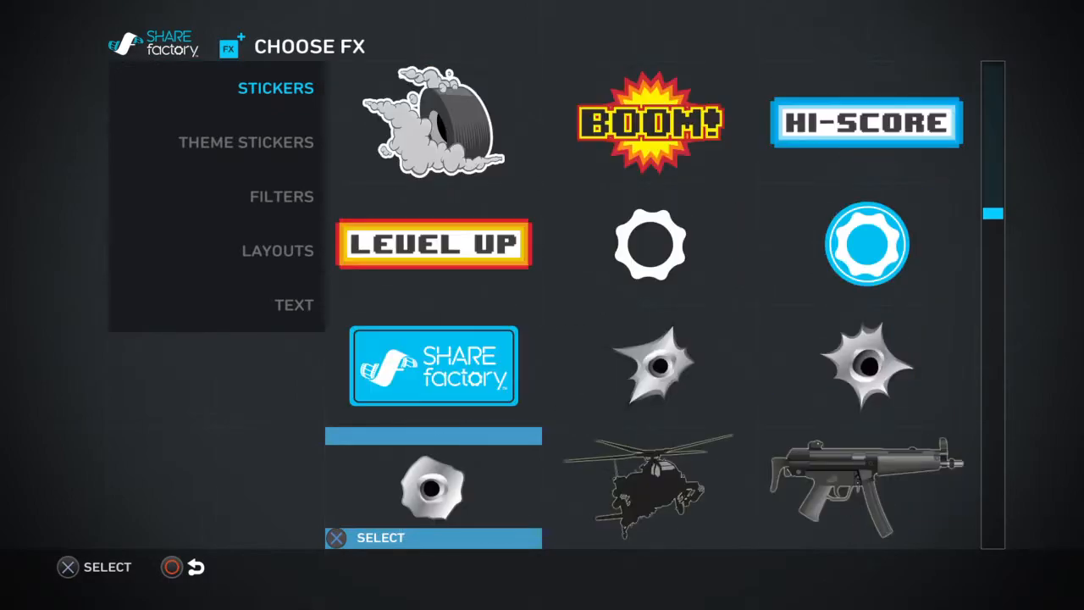
pyautogui.click(433, 487)
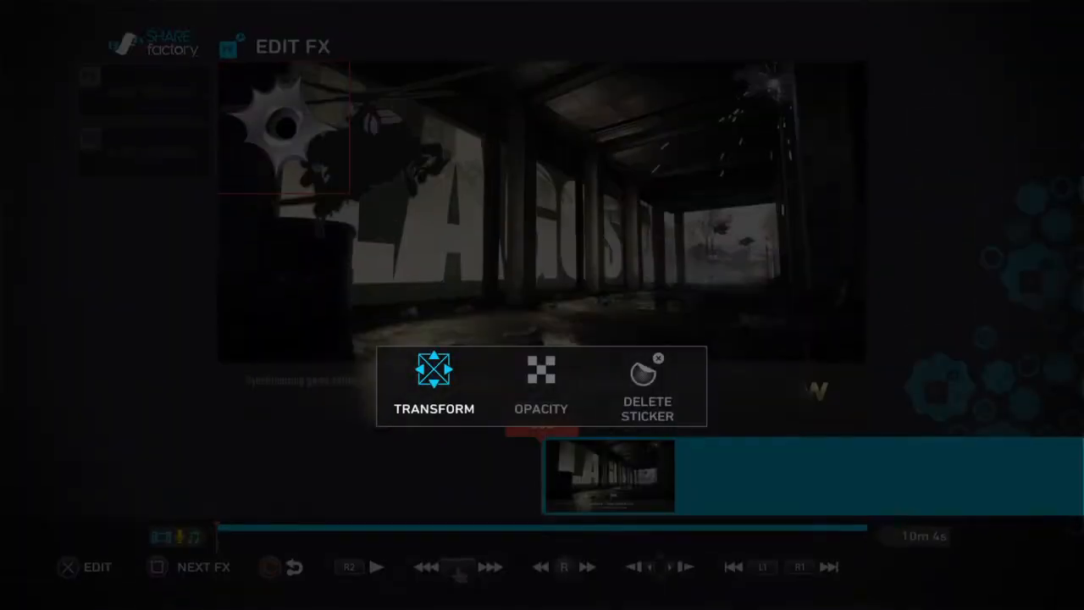
pyautogui.click(434, 385)
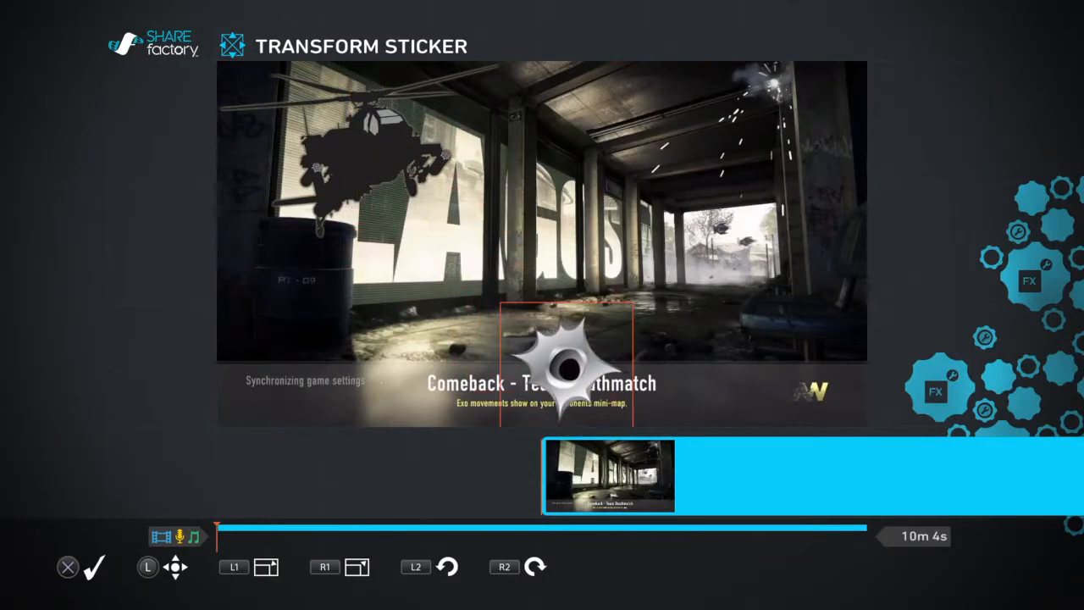
pyautogui.moveTo(568, 368); pyautogui.dragTo(292, 296)
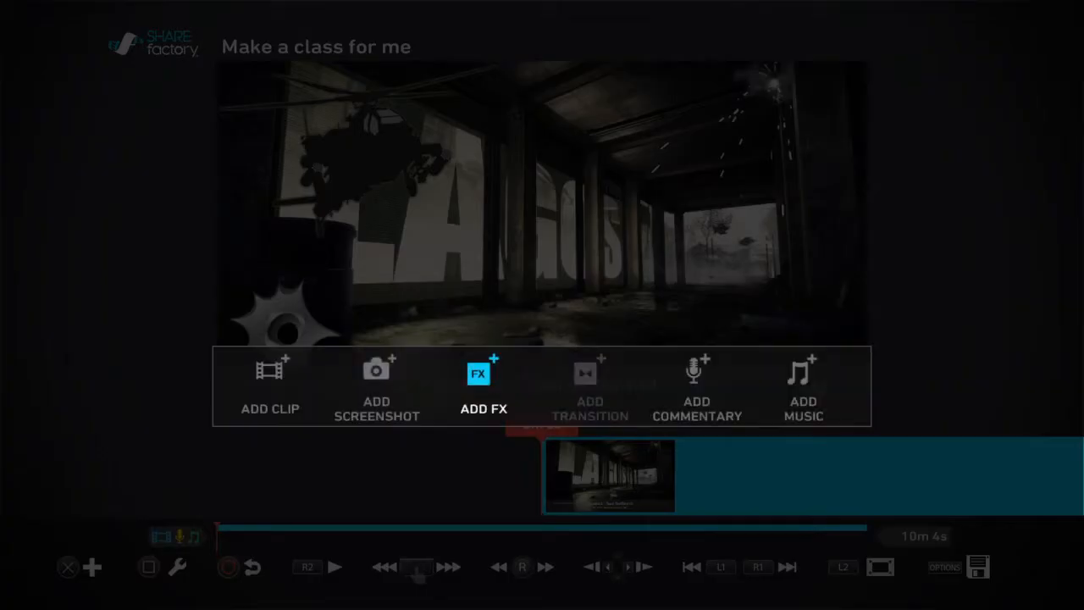
# Step: Add two bullet-hole stickers, placing one right of centre and one over the helicopter
pyautogui.click(484, 386)
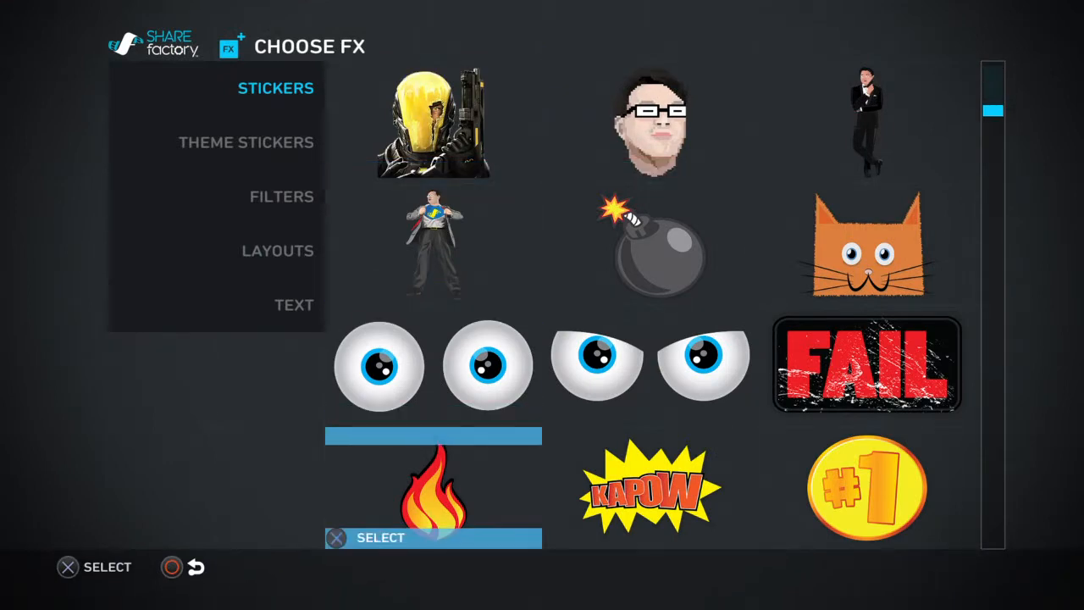
pyautogui.scroll(-3)
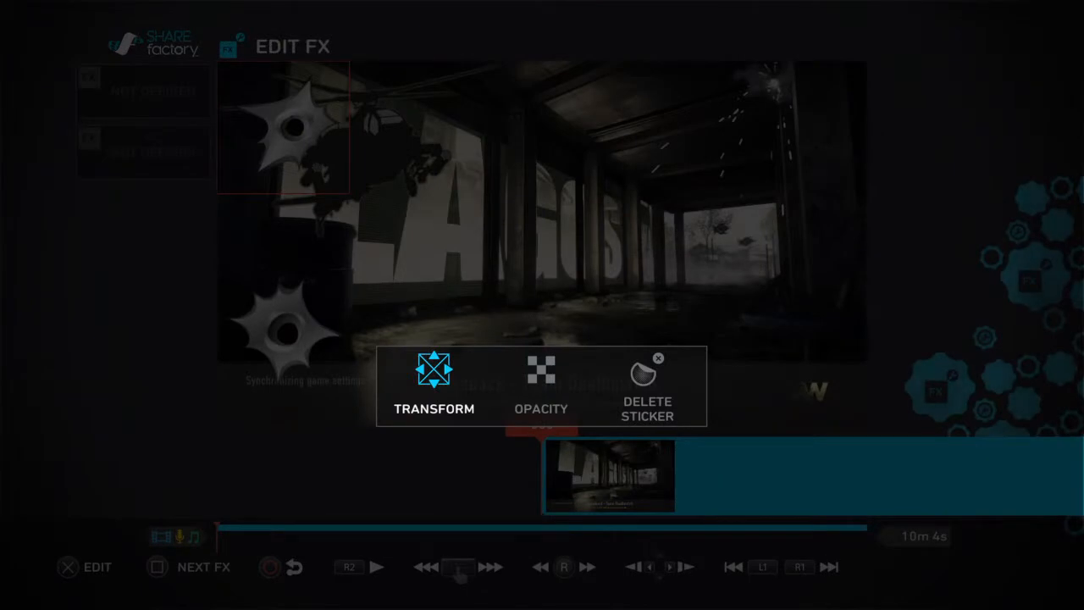
pyautogui.click(434, 386)
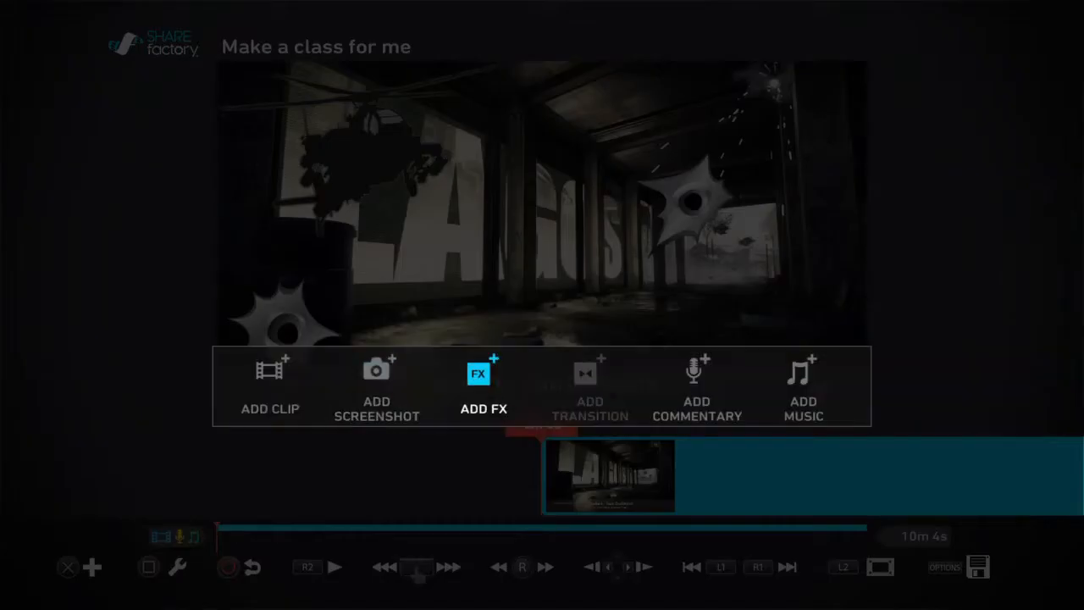
pyautogui.click(483, 385)
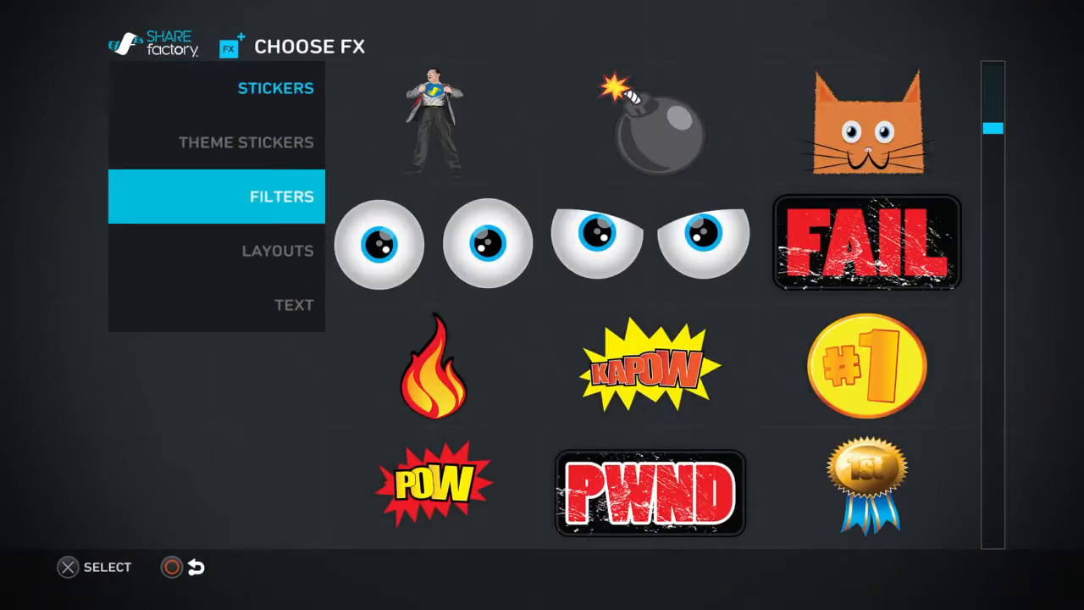
pyautogui.click(275, 87)
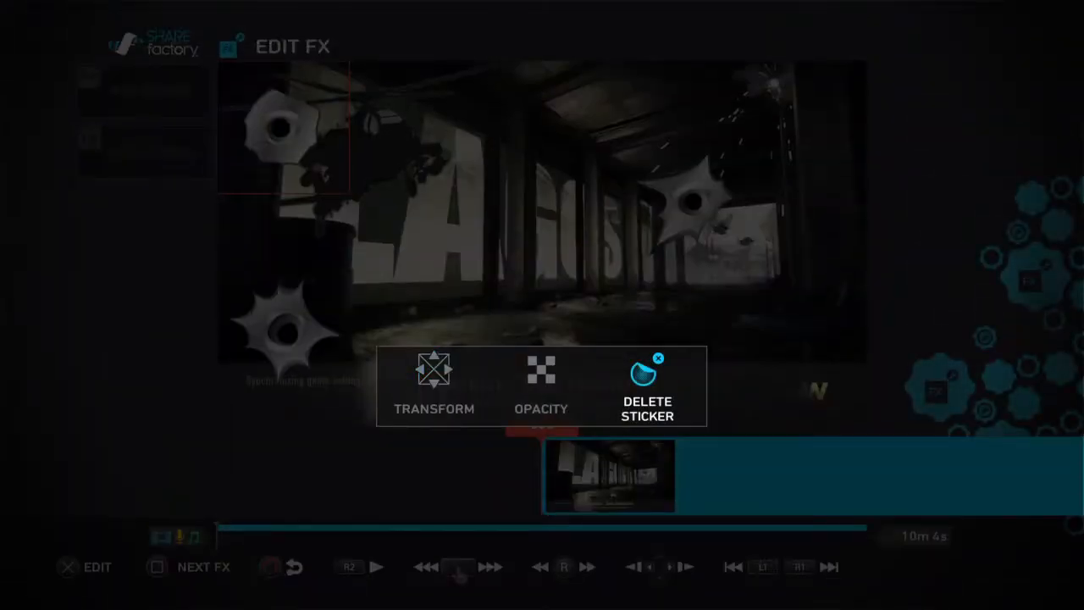
pyautogui.click(433, 381)
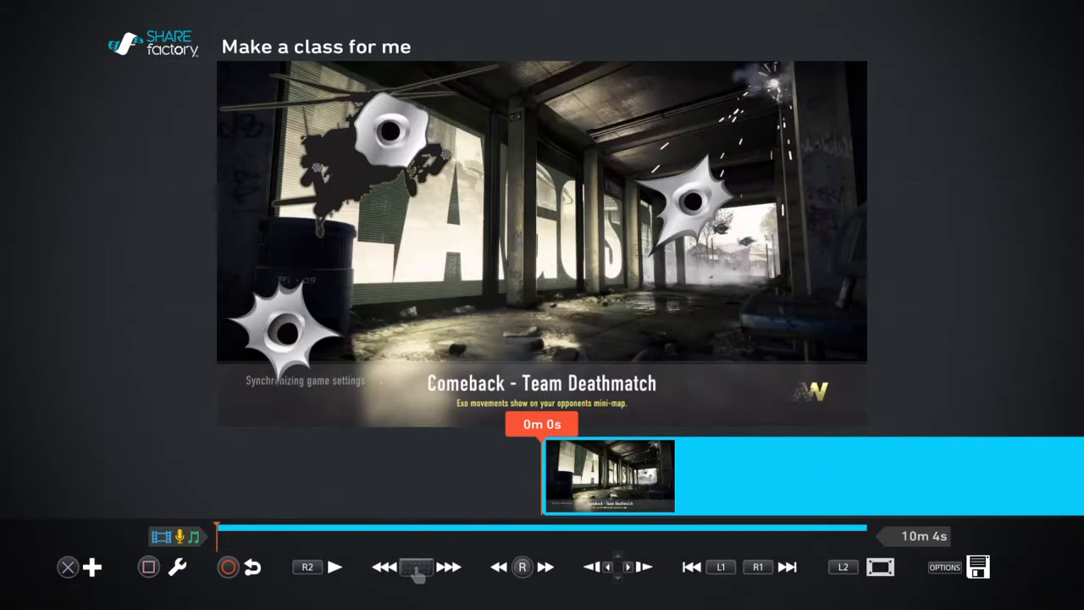
pyautogui.click(92, 567)
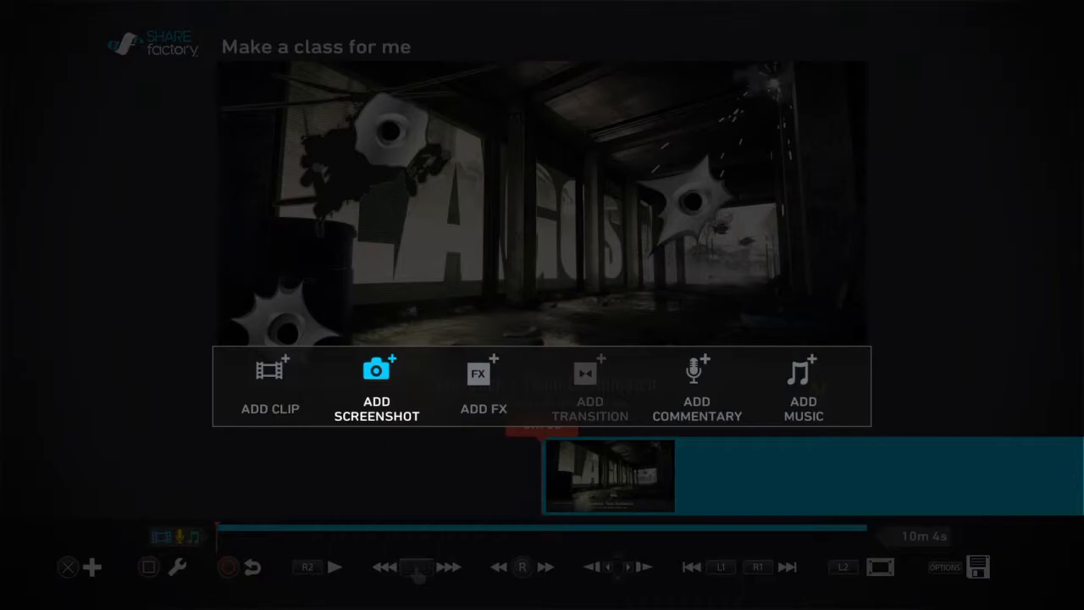
# Step: Pick and then unpick a Black Ops III screenshot, then return to the timeline
pyautogui.click(376, 386)
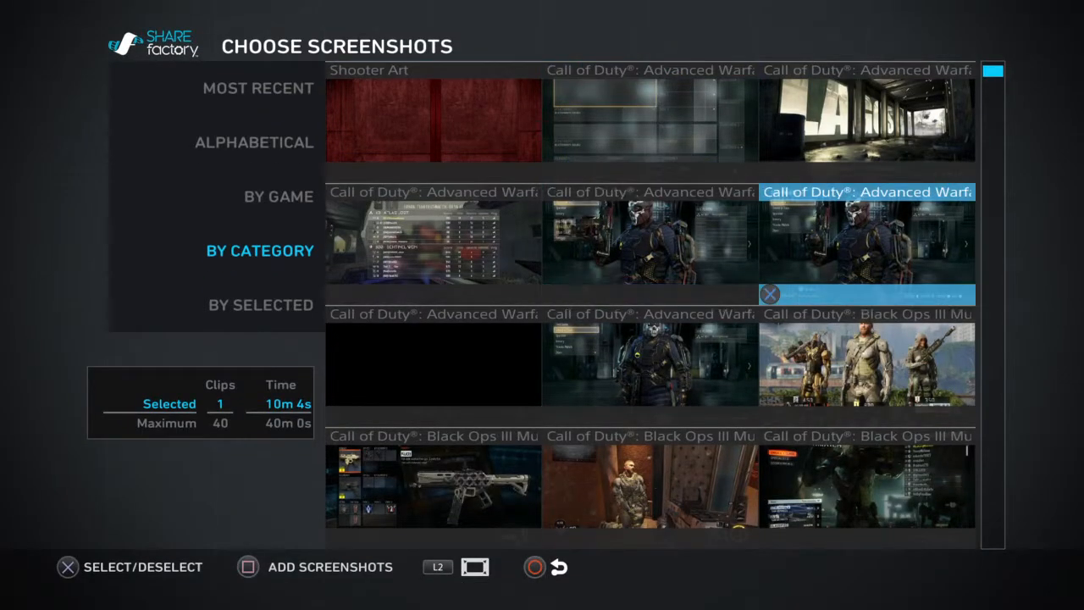
pyautogui.scroll(-3)
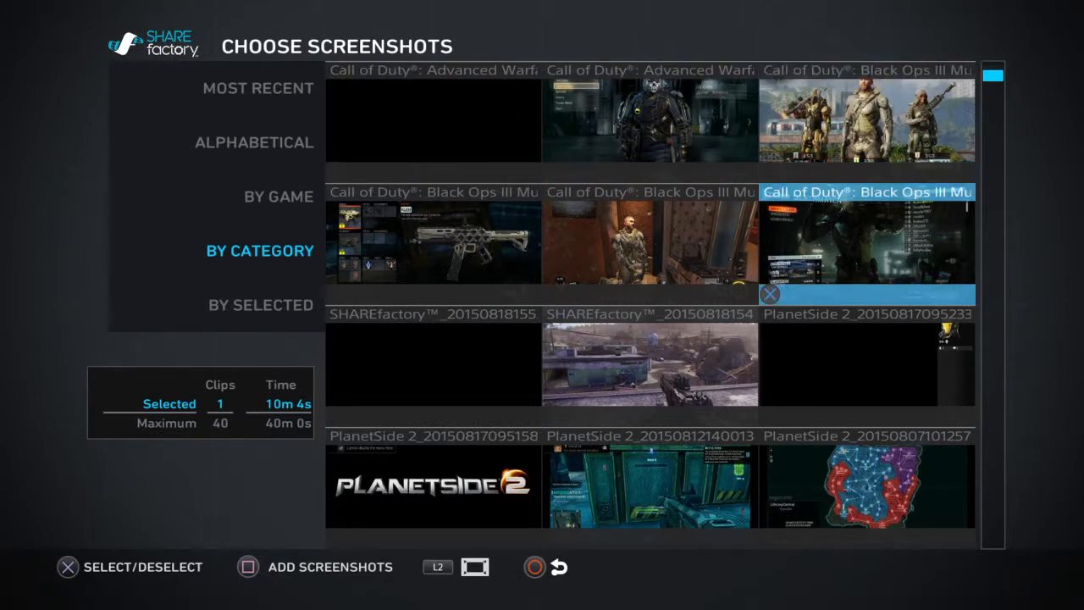
pyautogui.click(865, 239)
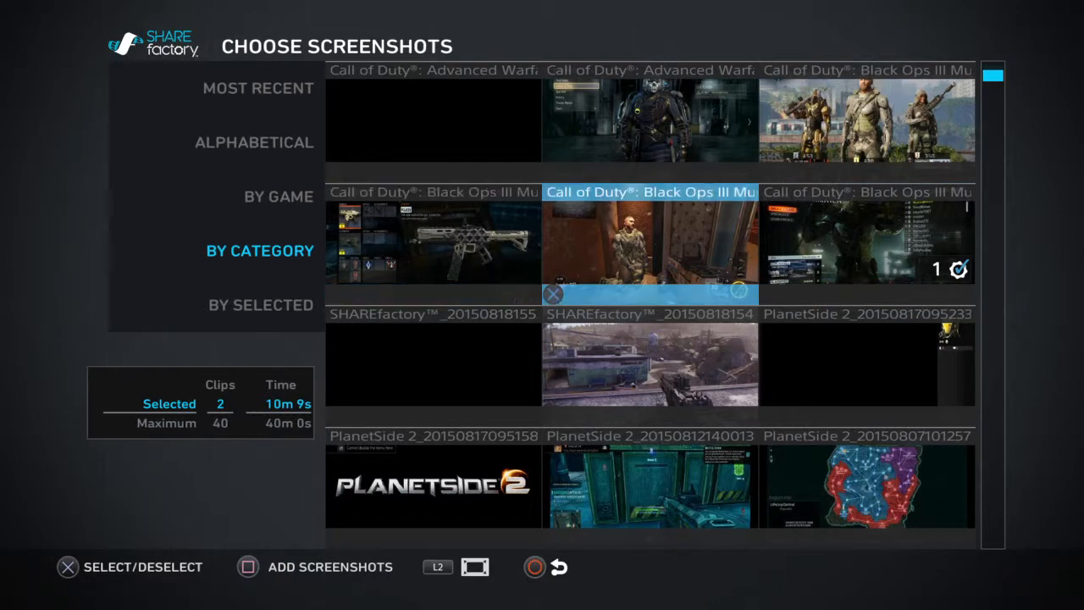
pyautogui.click(649, 246)
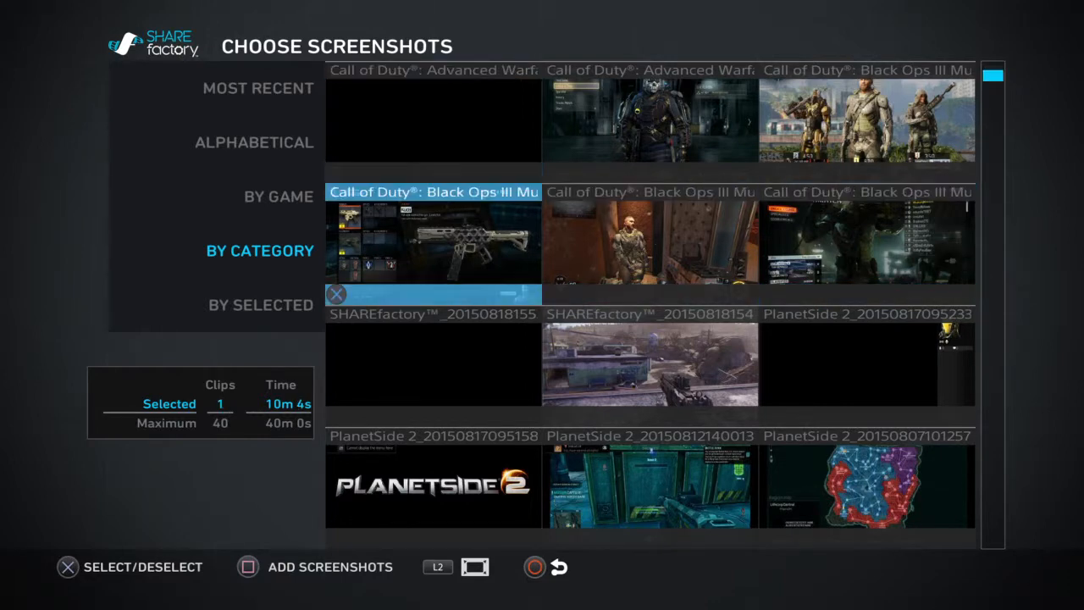
pyautogui.scroll(-3)
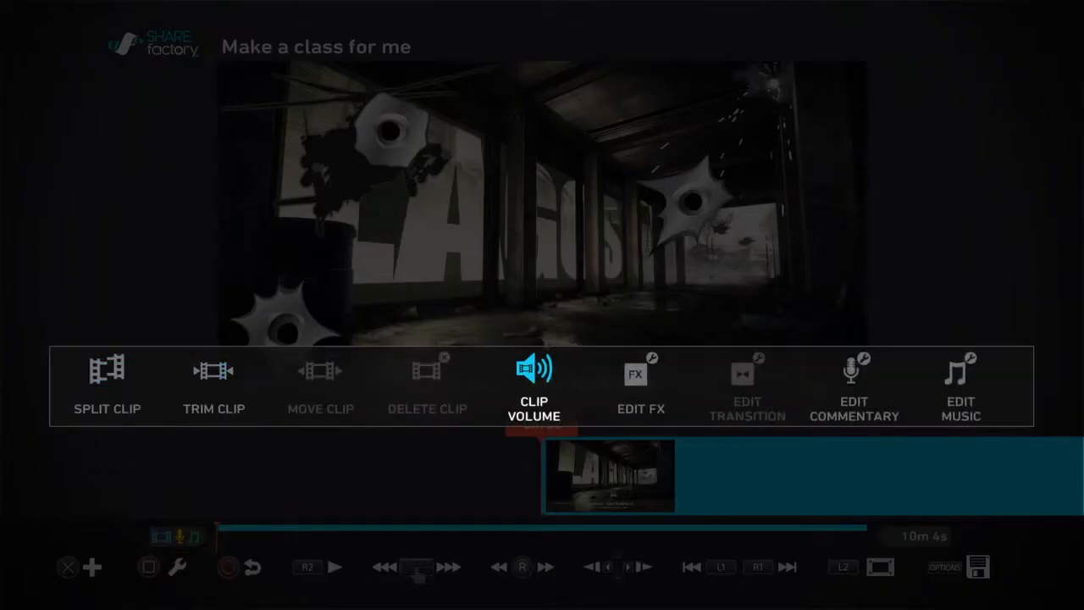
# Step: Delete each of the three bullet-hole stickers in Edit FX, confirming every deletion
pyautogui.click(641, 385)
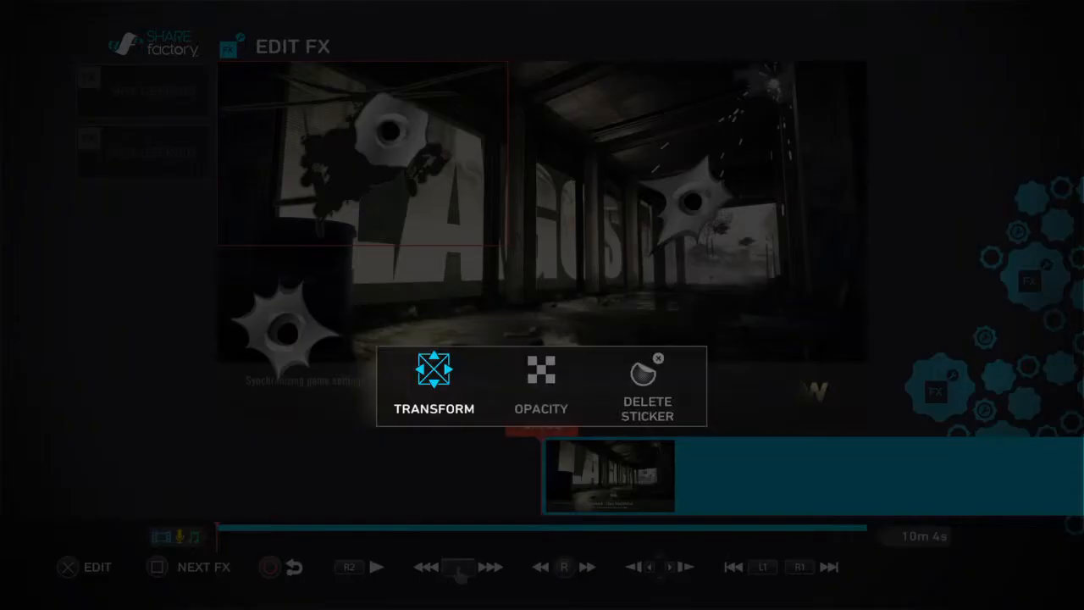
pyautogui.click(647, 385)
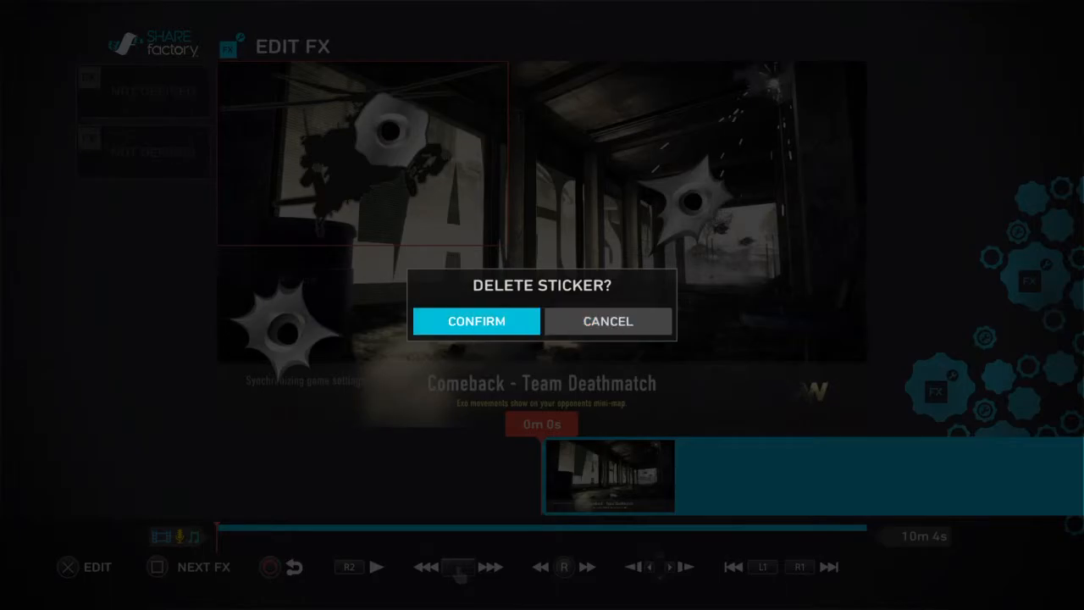
pyautogui.click(607, 321)
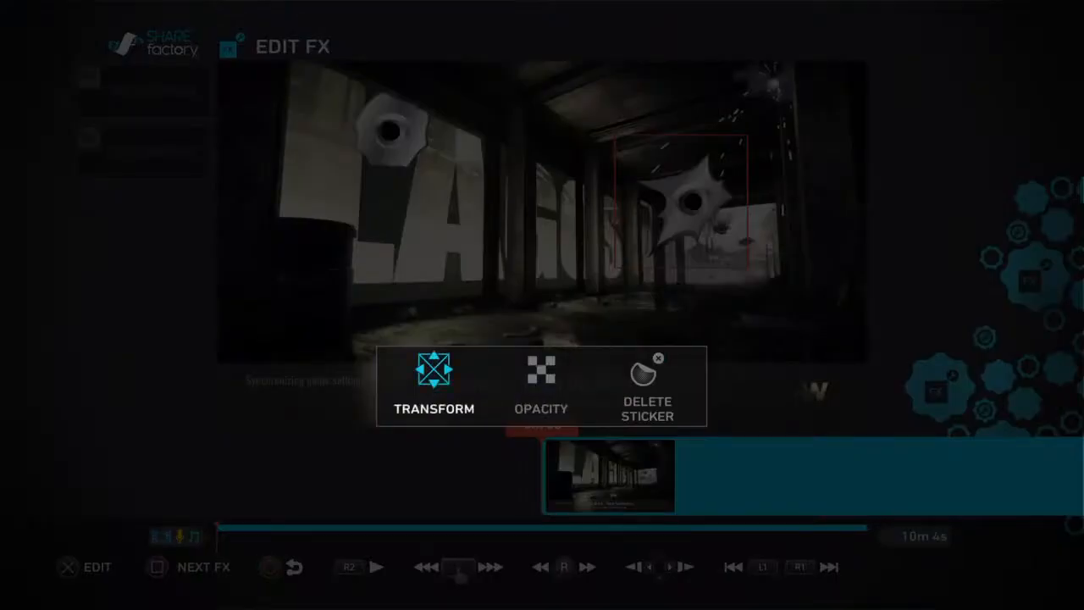
pyautogui.click(647, 386)
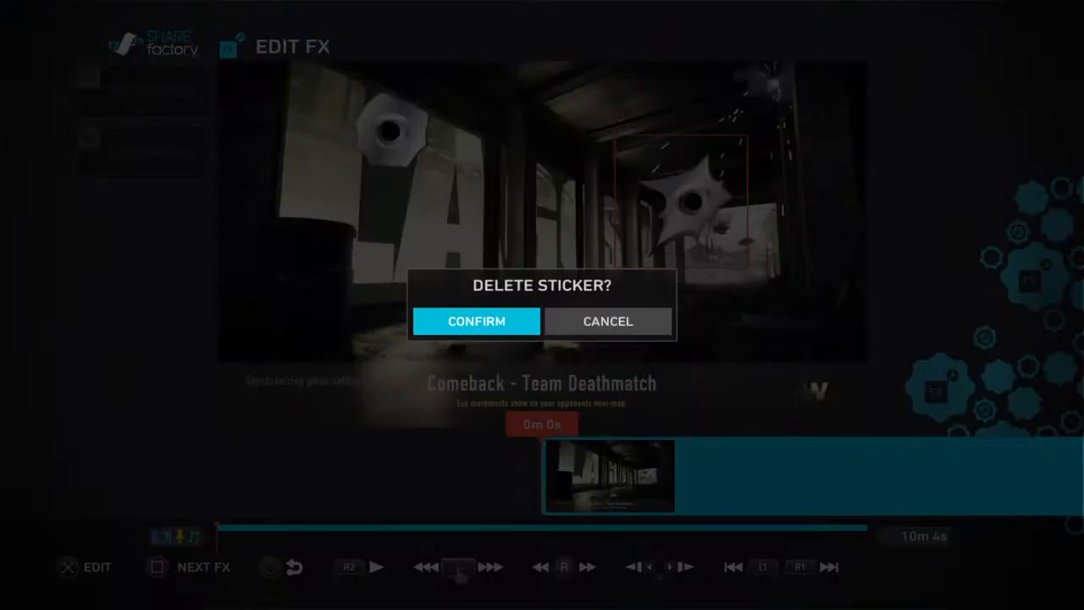
pyautogui.click(607, 321)
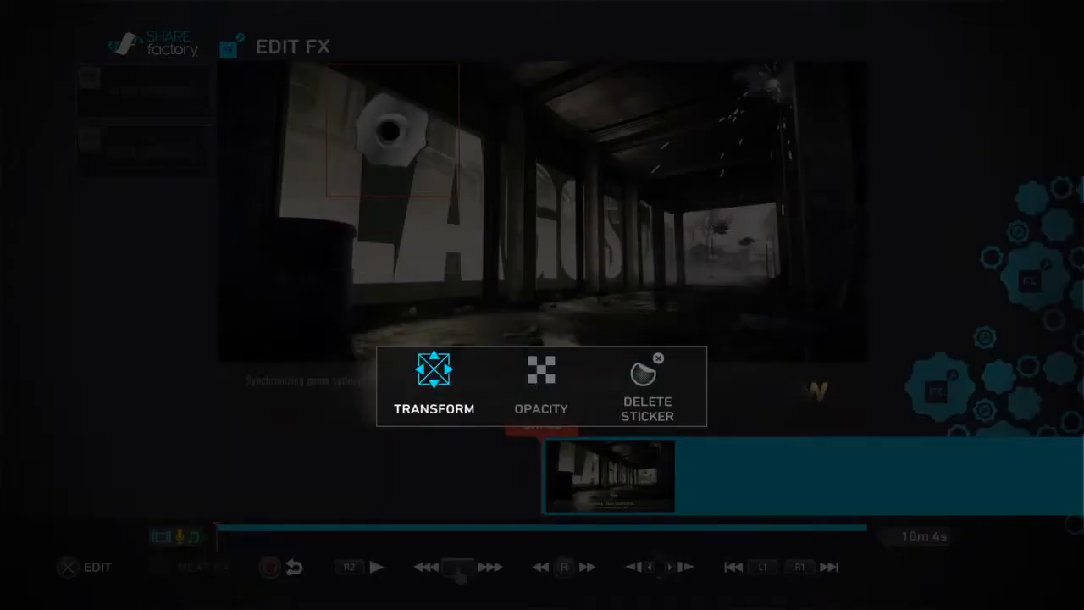
pyautogui.click(434, 381)
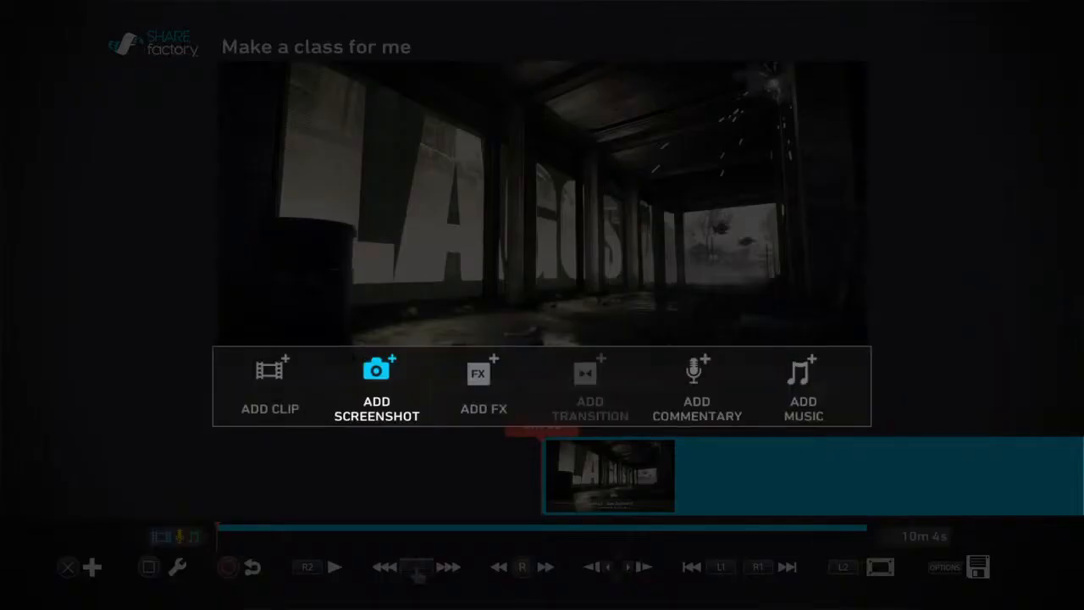
pyautogui.click(484, 390)
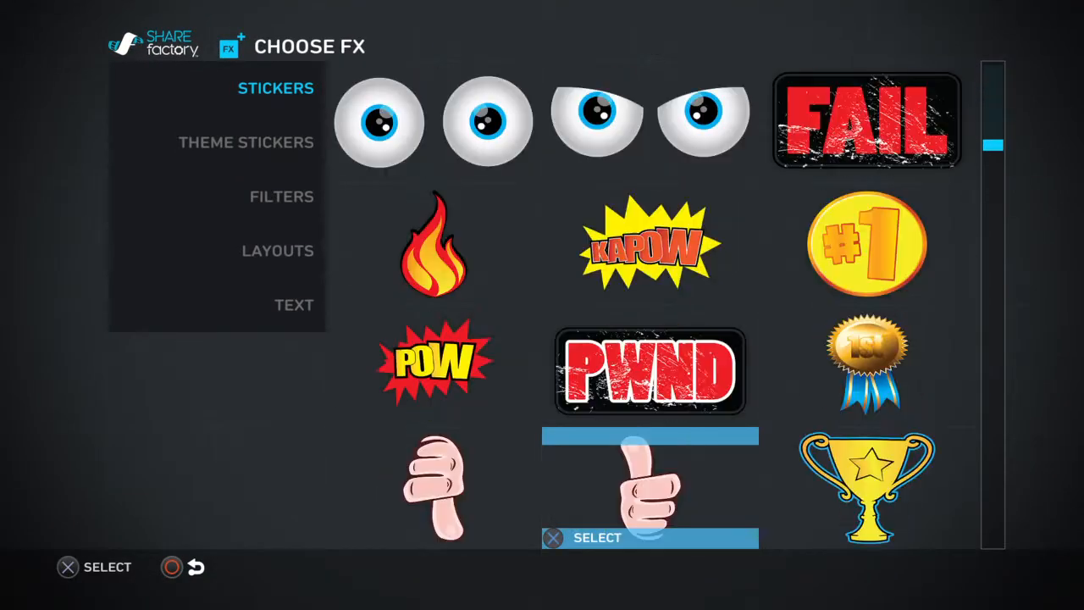
pyautogui.click(649, 487)
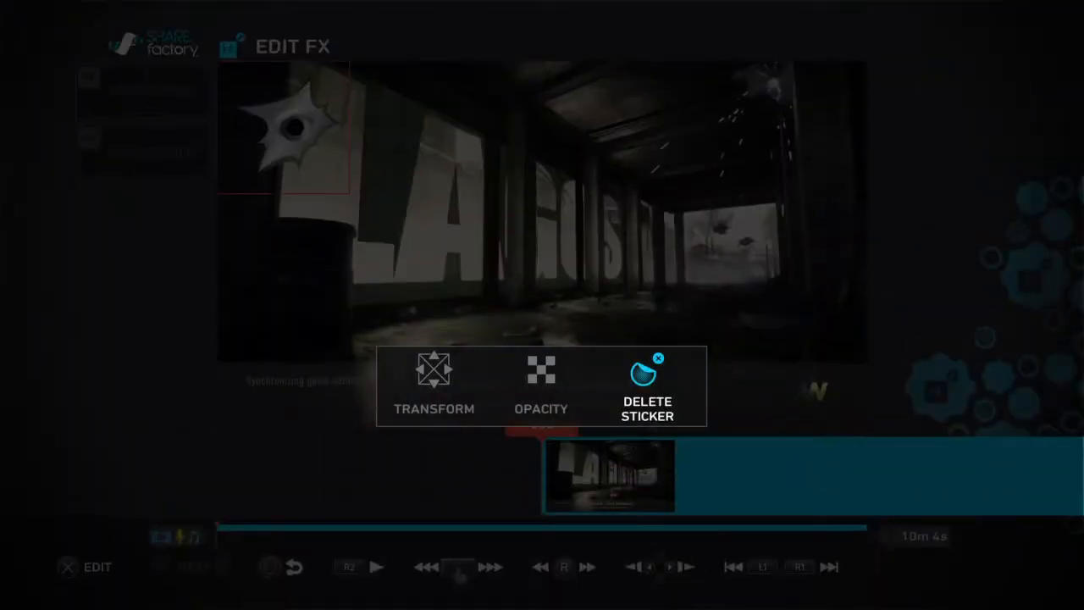
pyautogui.click(542, 381)
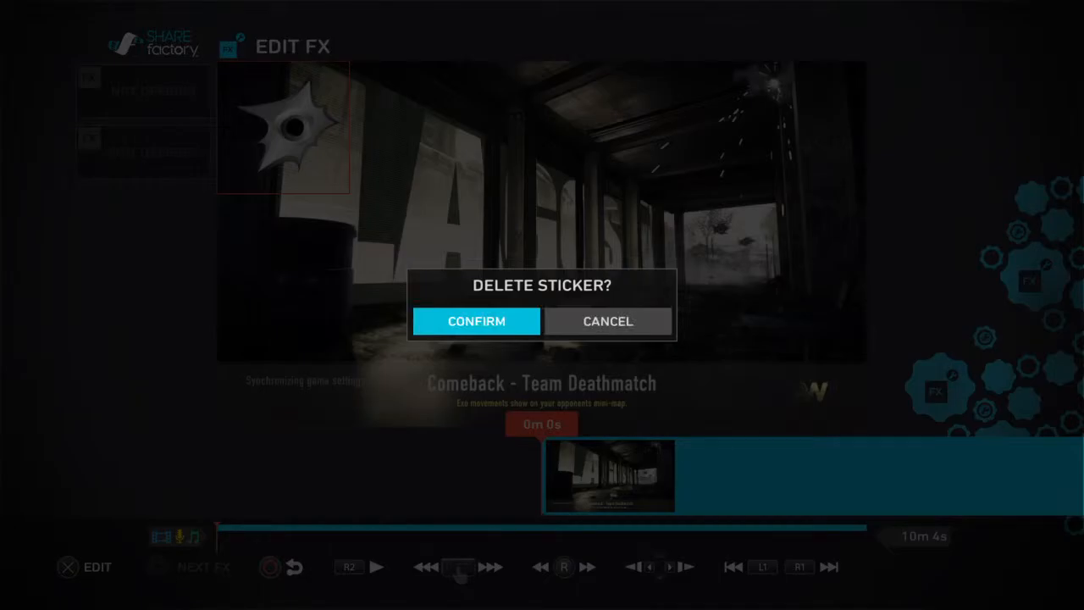
pyautogui.click(476, 321)
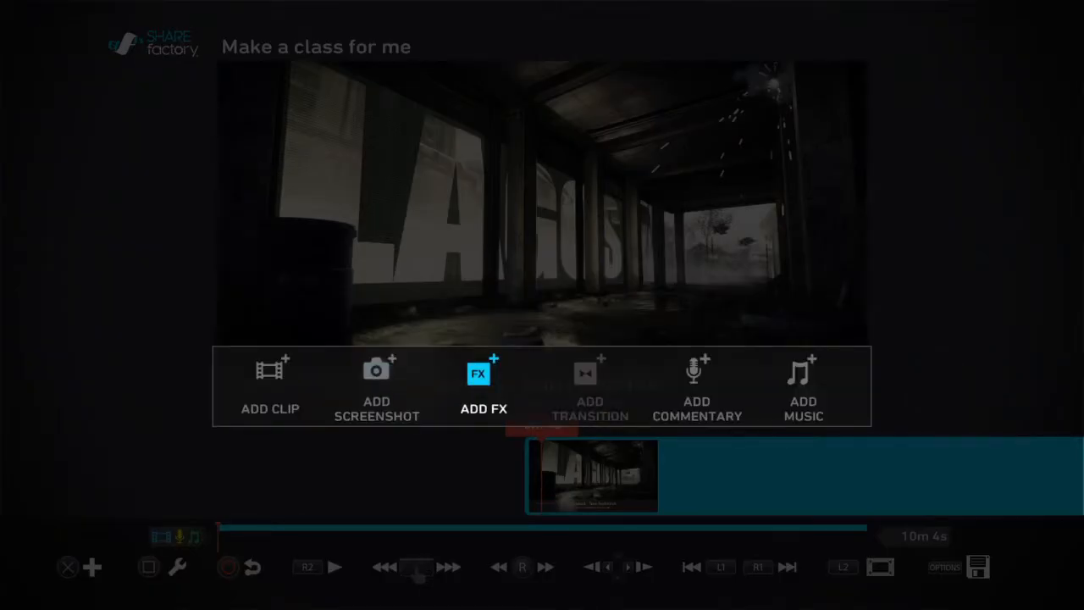
# Step: Add a bullet-hole sticker, move it to the lower-left corner, and return to the timeline
pyautogui.click(484, 385)
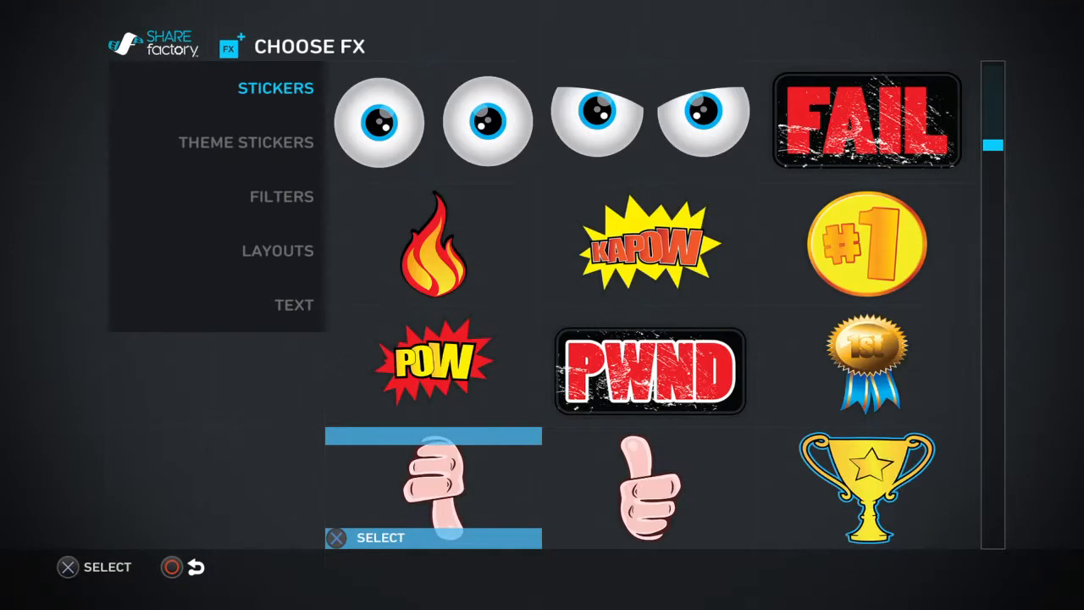
pyautogui.scroll(-3)
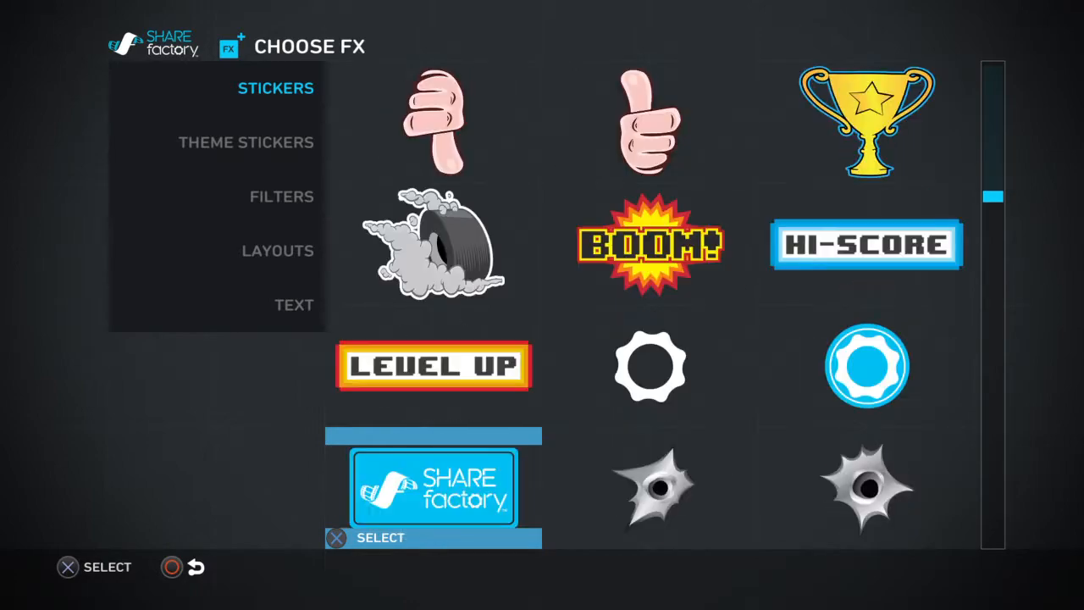
pyautogui.click(652, 487)
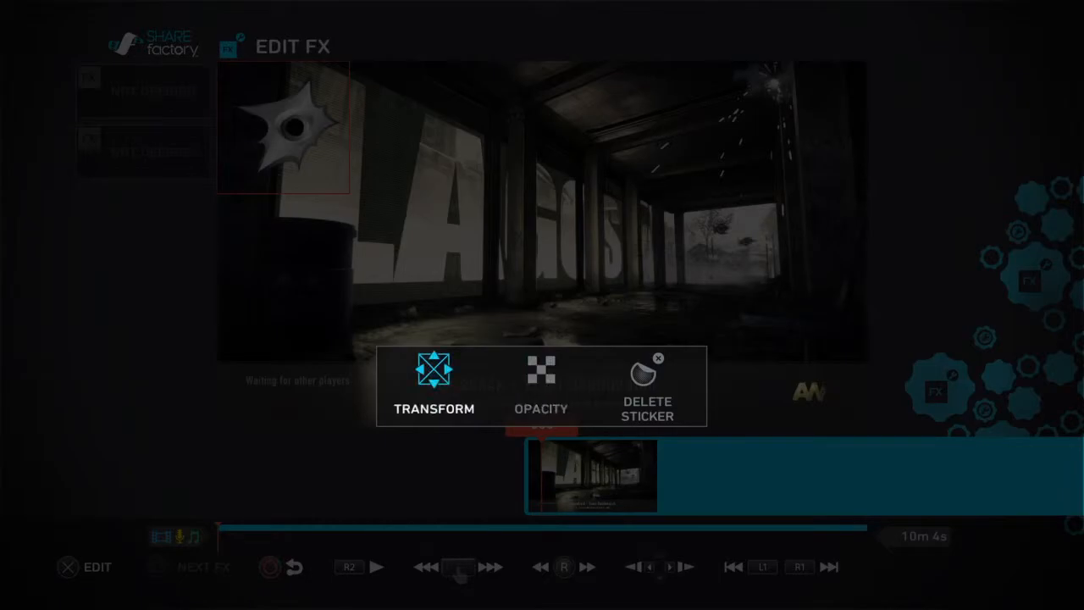
pyautogui.click(434, 385)
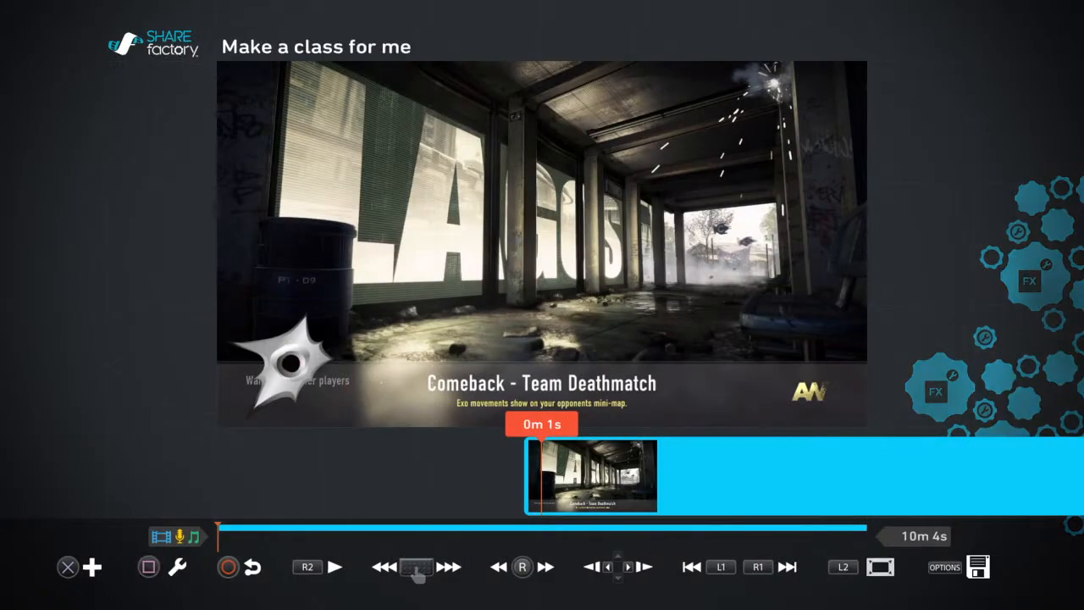
pyautogui.click(1029, 280)
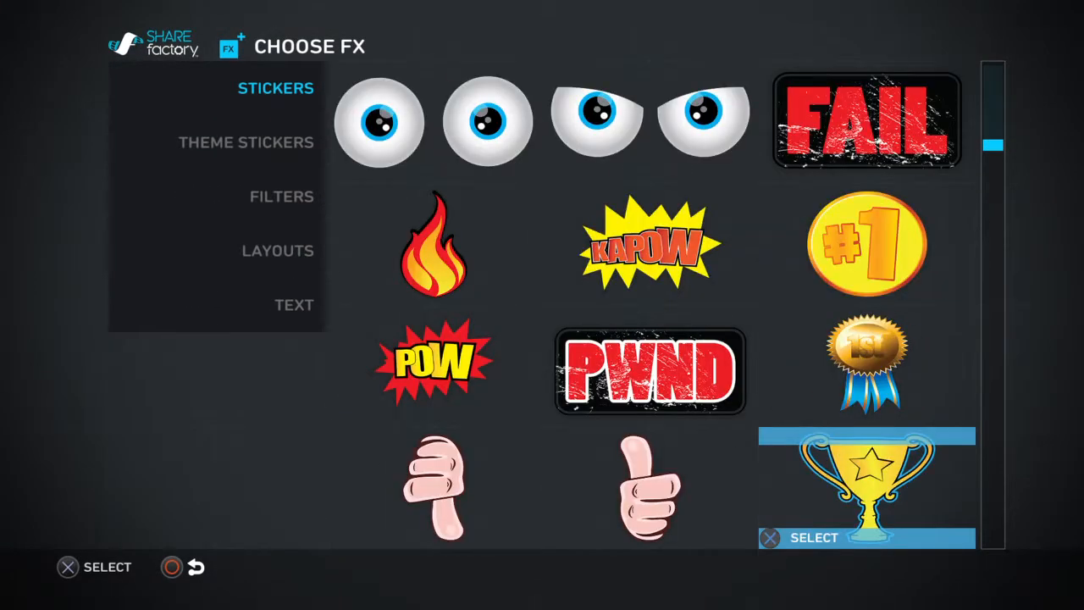
pyautogui.click(378, 123)
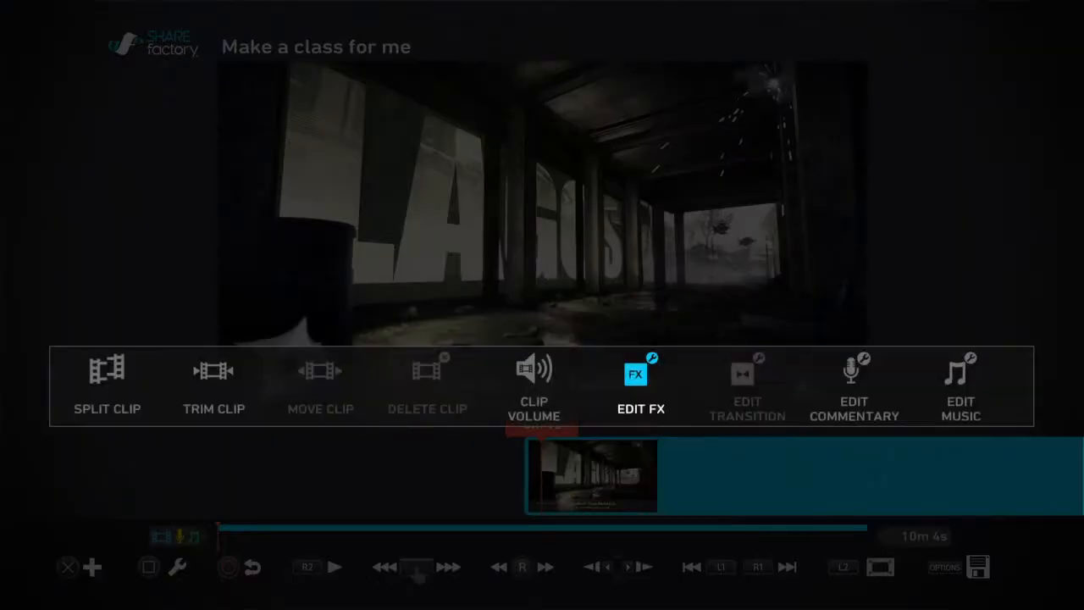
# Step: Place a new bullet-hole sticker near the top-left, then delete the lower-left sticker
pyautogui.click(641, 373)
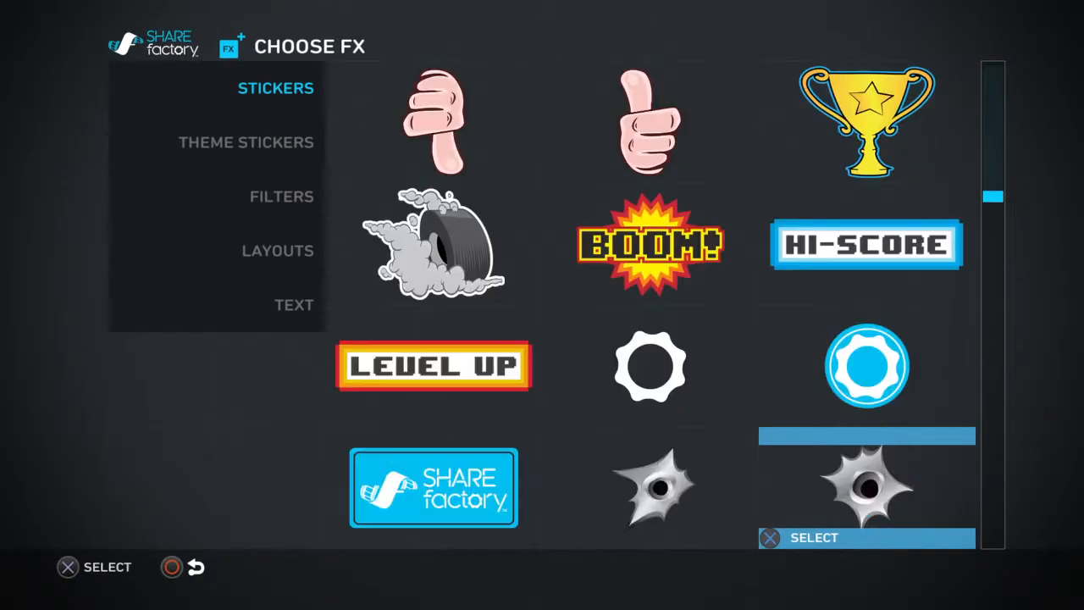
pyautogui.click(865, 486)
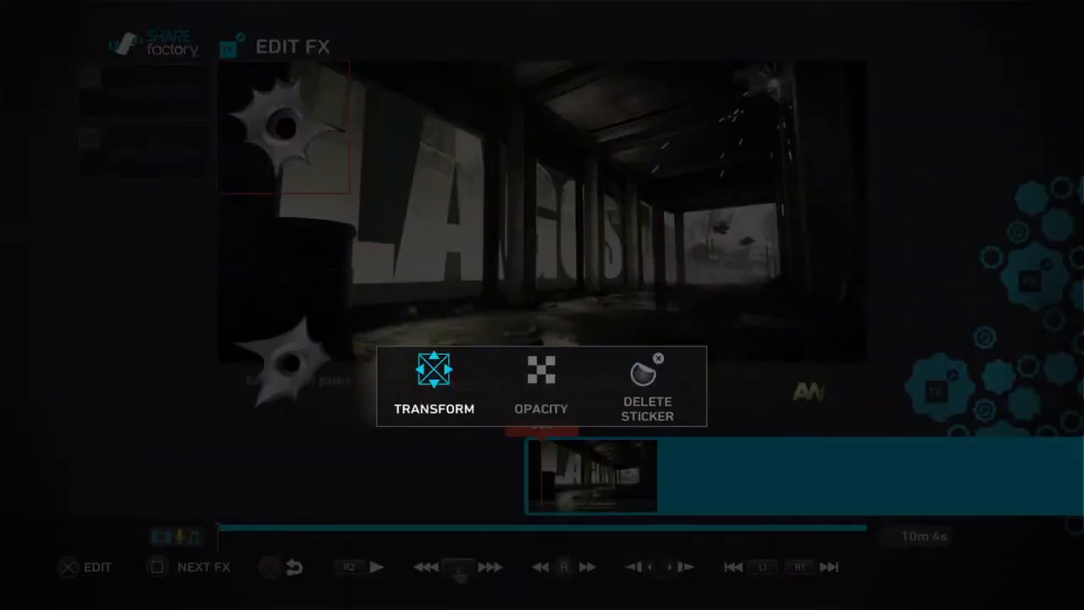
pyautogui.click(434, 381)
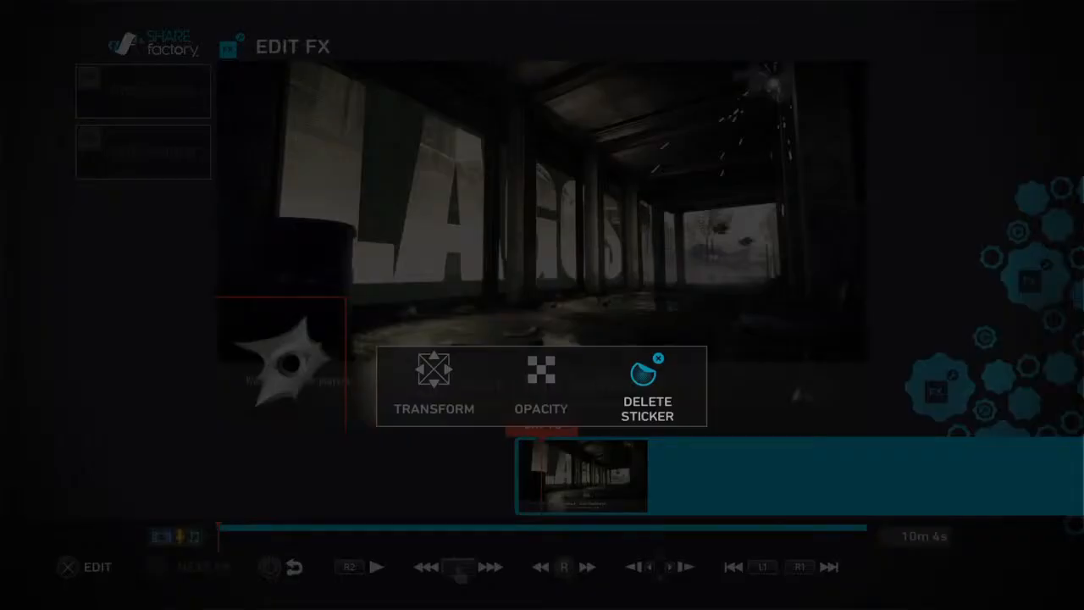
pyautogui.click(647, 386)
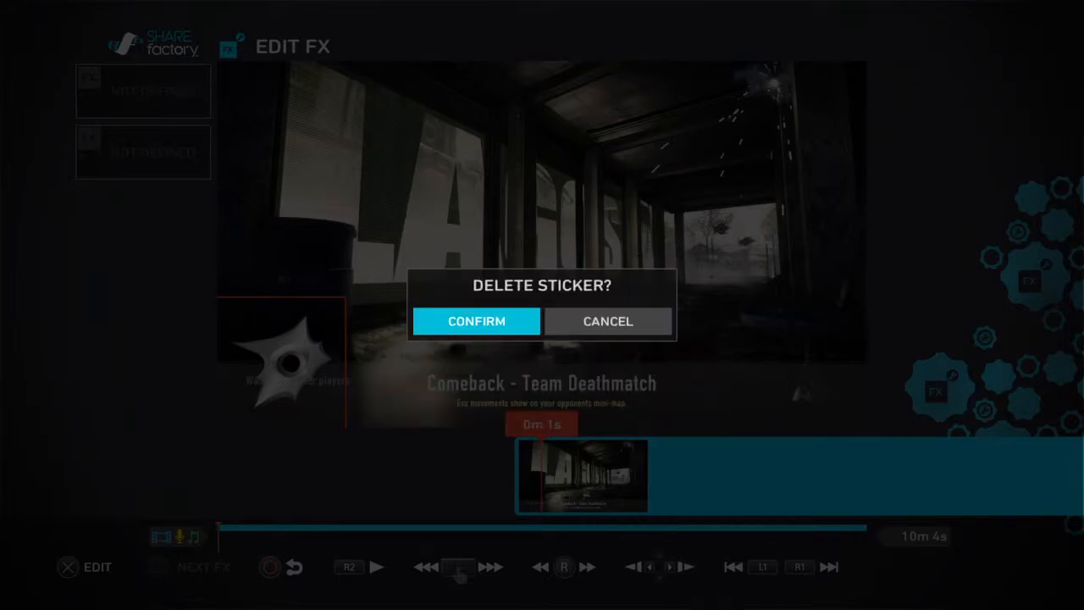
pyautogui.click(476, 321)
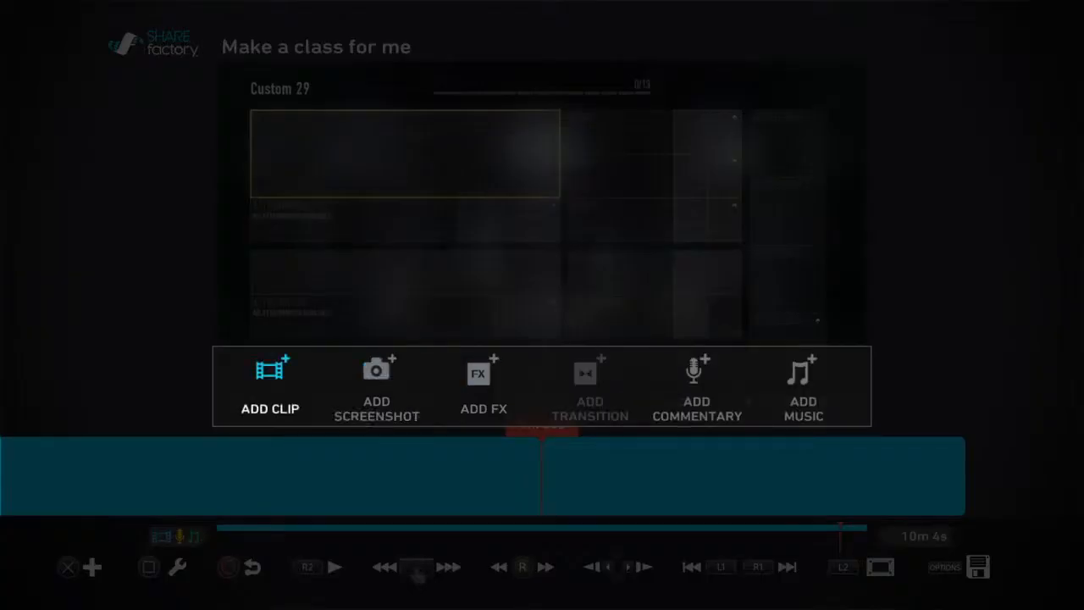
# Step: Move the large '1' text onto the class screen's primary weapon slot, around 9m 40s
pyautogui.click(484, 386)
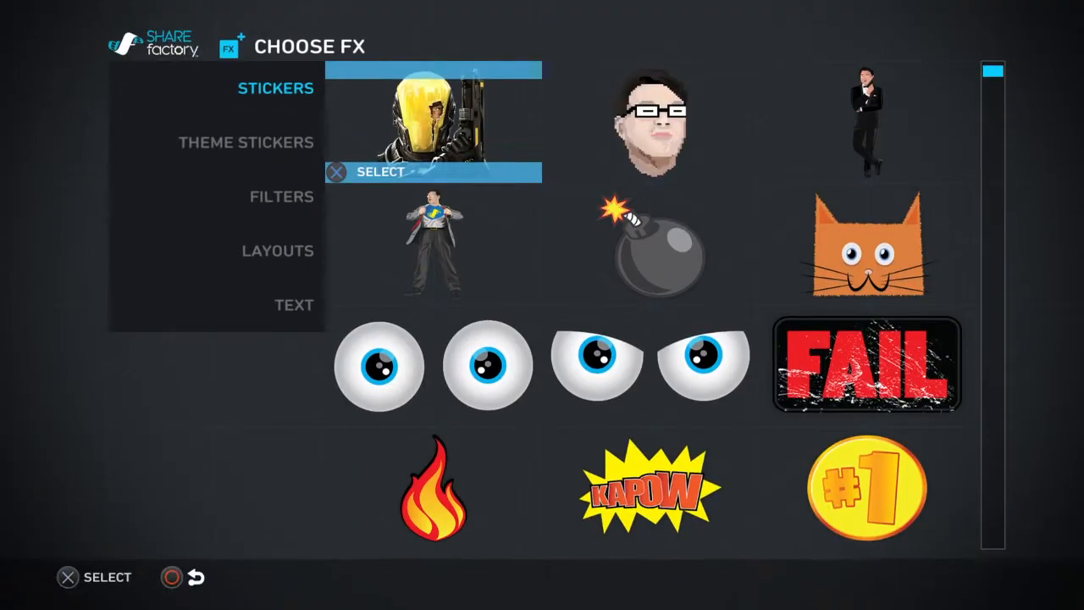
pyautogui.click(294, 304)
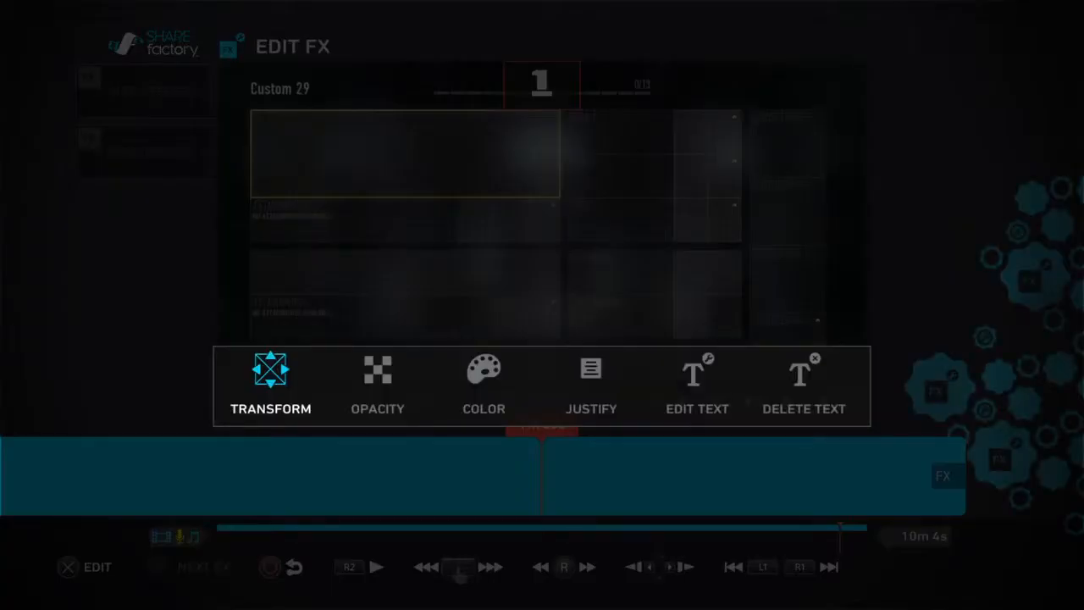
pyautogui.click(270, 381)
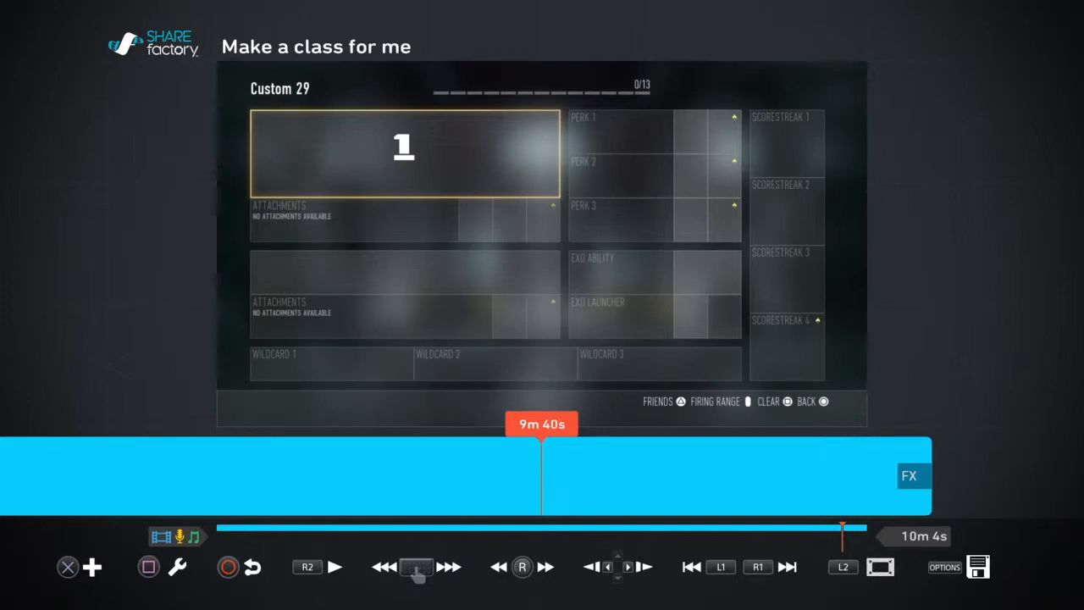
# Step: Add large '2' and '3' text effects and move them onto the second weapon slot and exo launcher
pyautogui.click(93, 567)
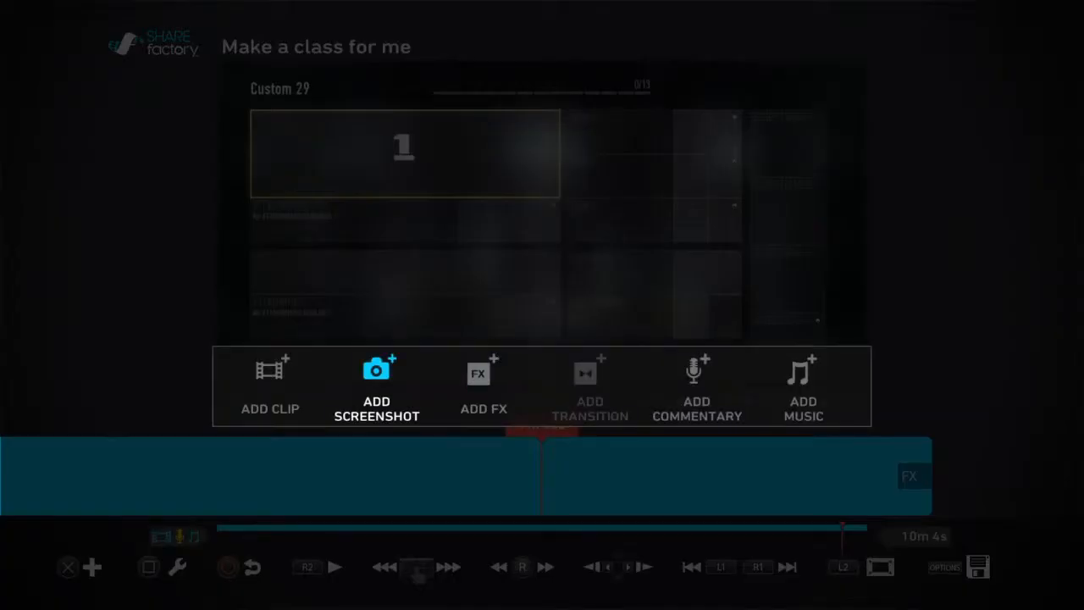
pyautogui.click(484, 386)
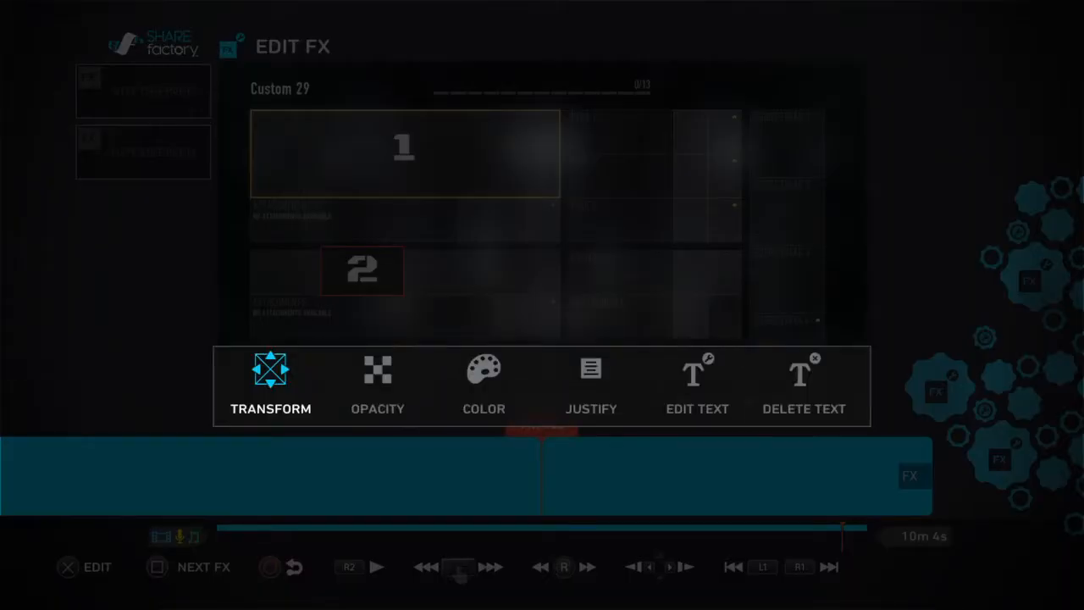
pyautogui.click(270, 386)
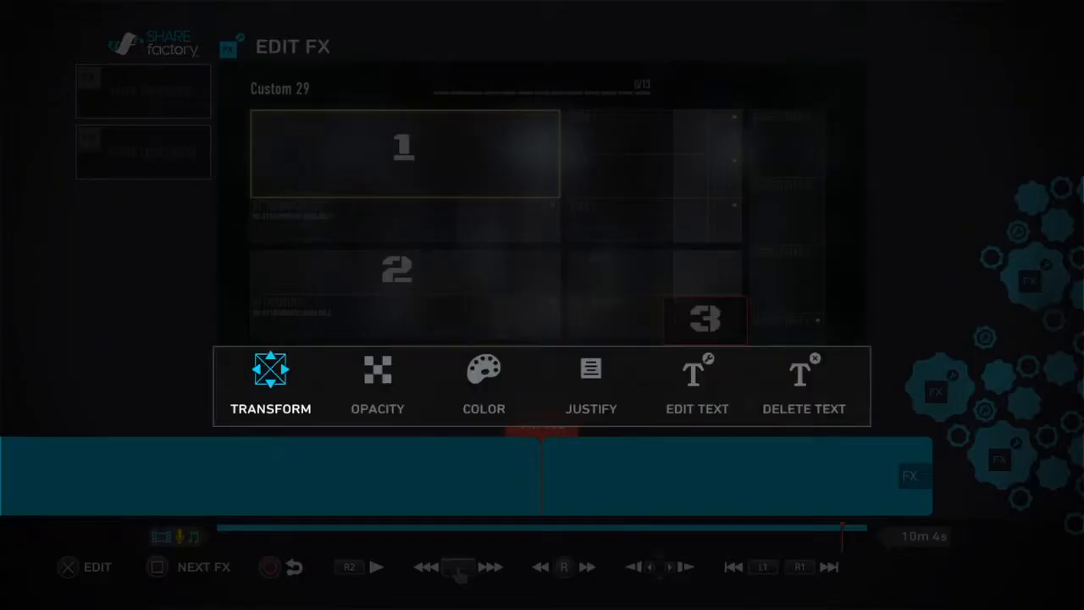
pyautogui.click(270, 385)
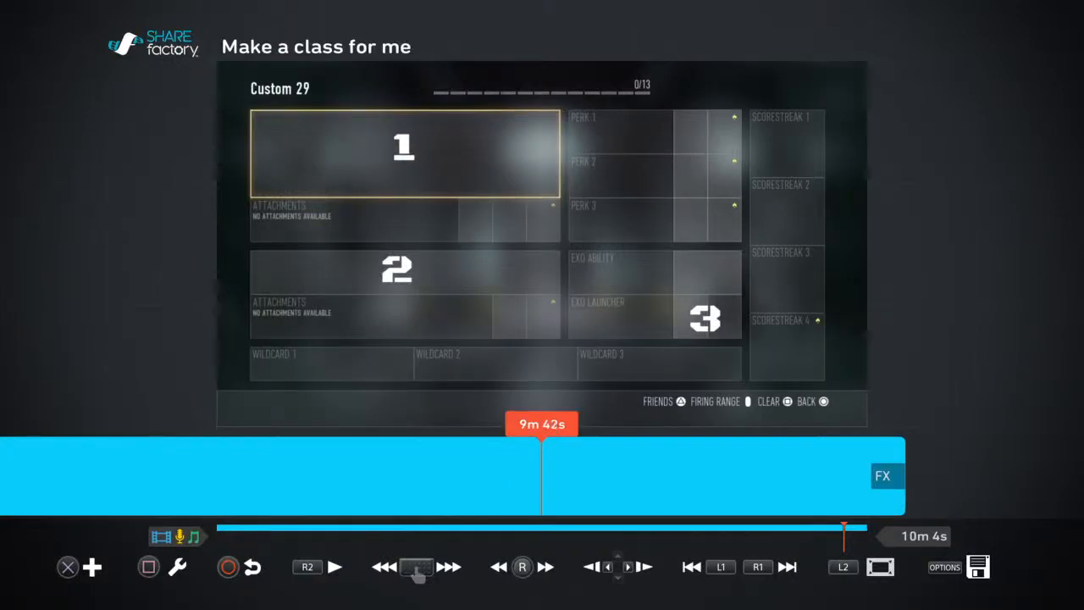
# Step: Add a '4' text effect and drag it into the perks column
pyautogui.click(93, 567)
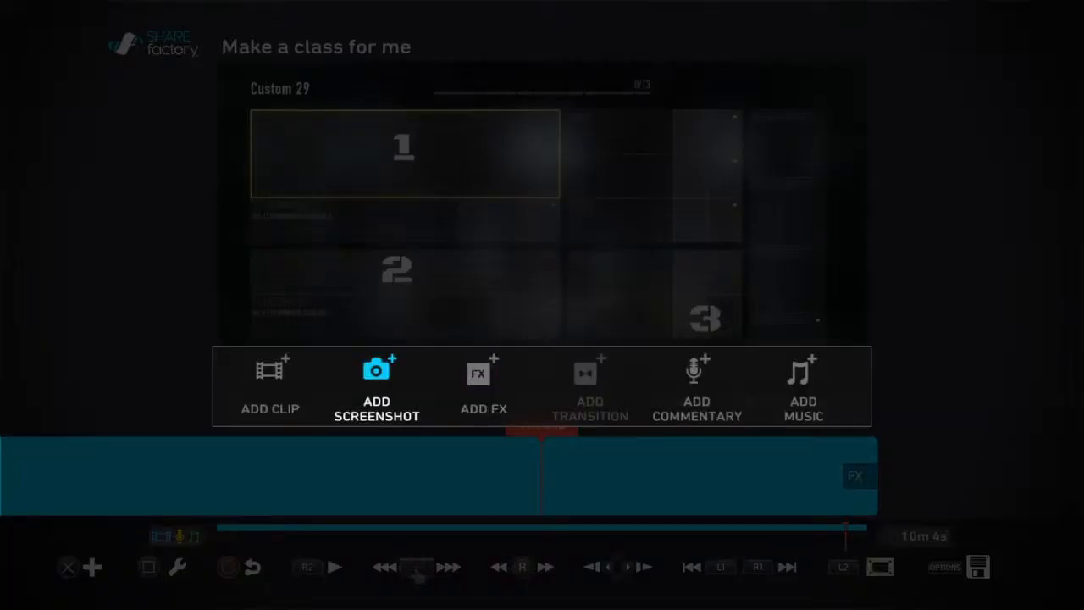
pyautogui.click(483, 373)
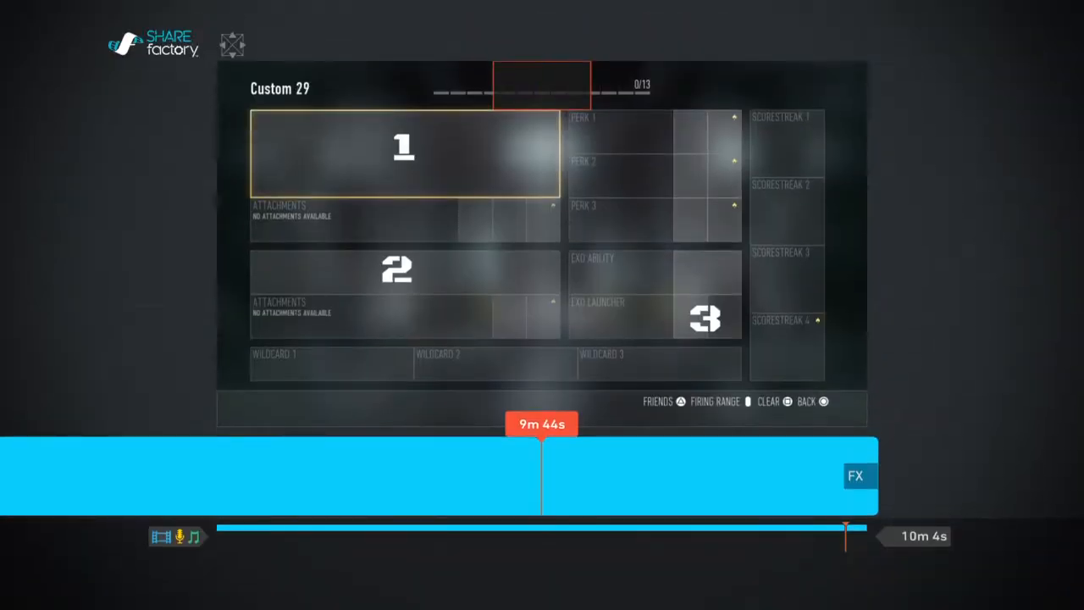
pyautogui.click(856, 475)
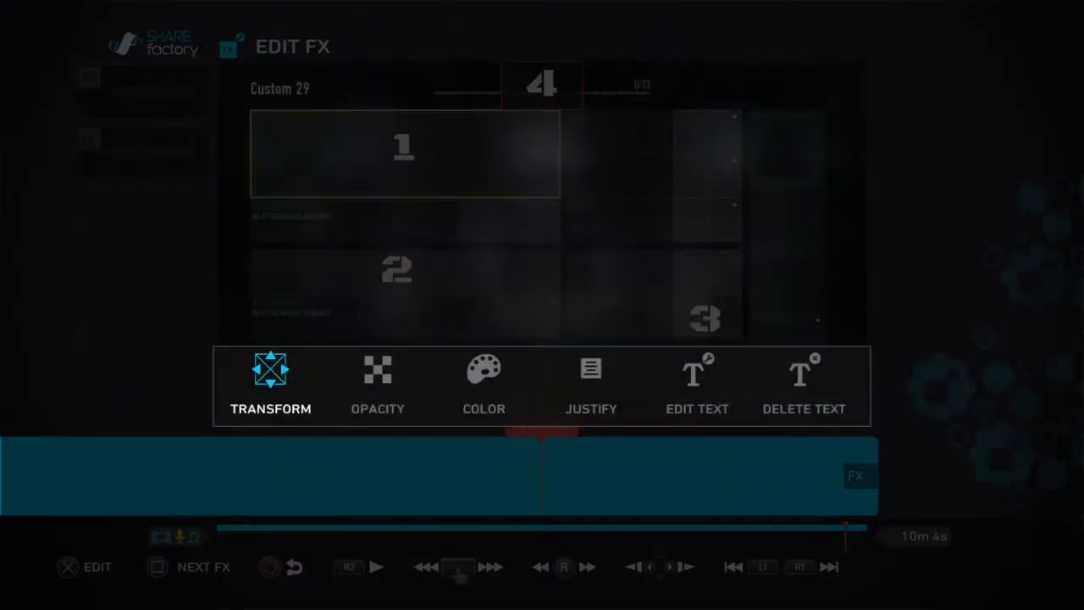
pyautogui.click(271, 382)
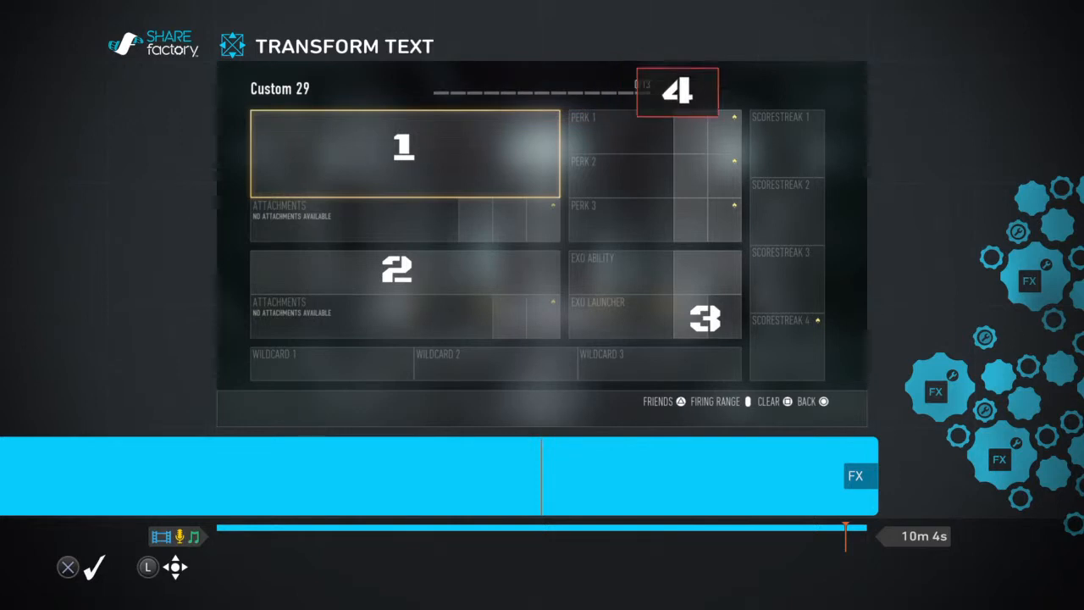
pyautogui.moveTo(678, 92); pyautogui.dragTo(705, 177)
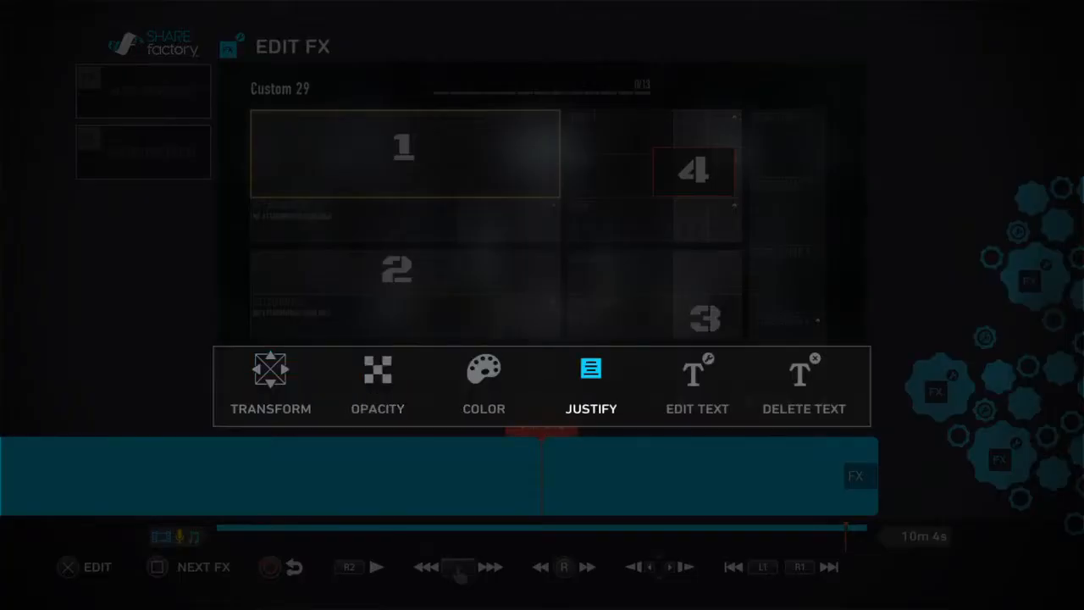
# Step: Readjust the '4' text position and confirm its placement near the perks
pyautogui.click(484, 381)
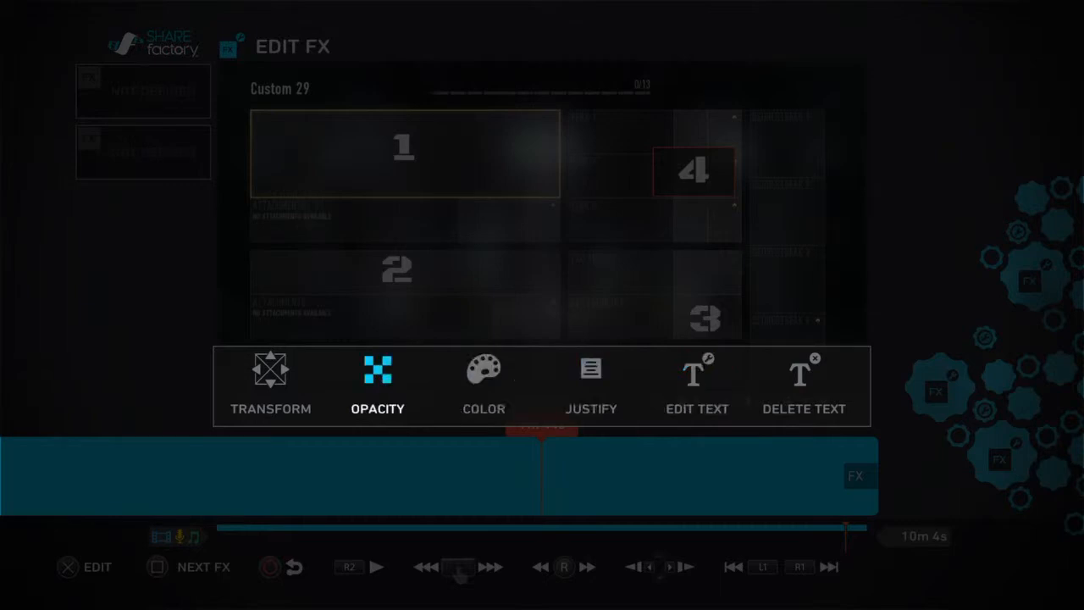
pyautogui.click(270, 381)
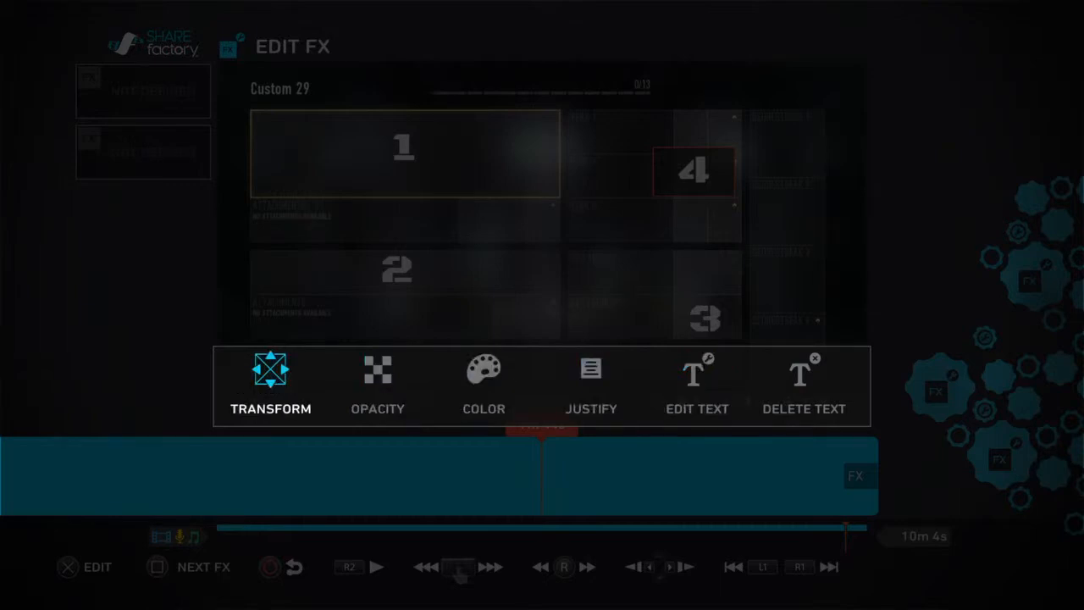
pyautogui.click(270, 382)
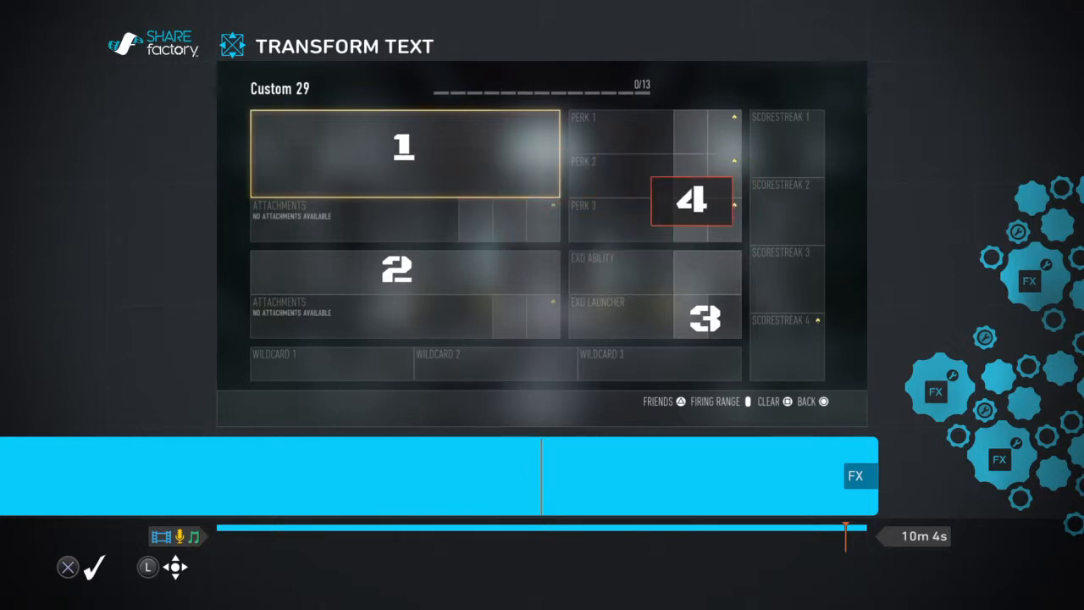
pyautogui.press('up')
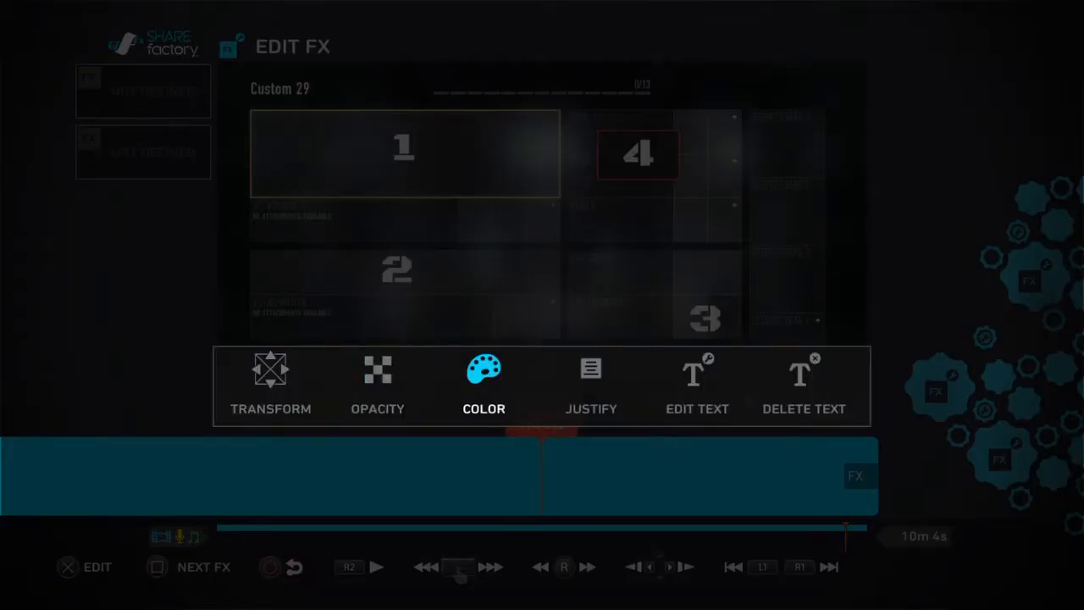
# Step: Place text '5' on Scorestreak 1 and '6' near the top bar of the class screen
pyautogui.click(697, 385)
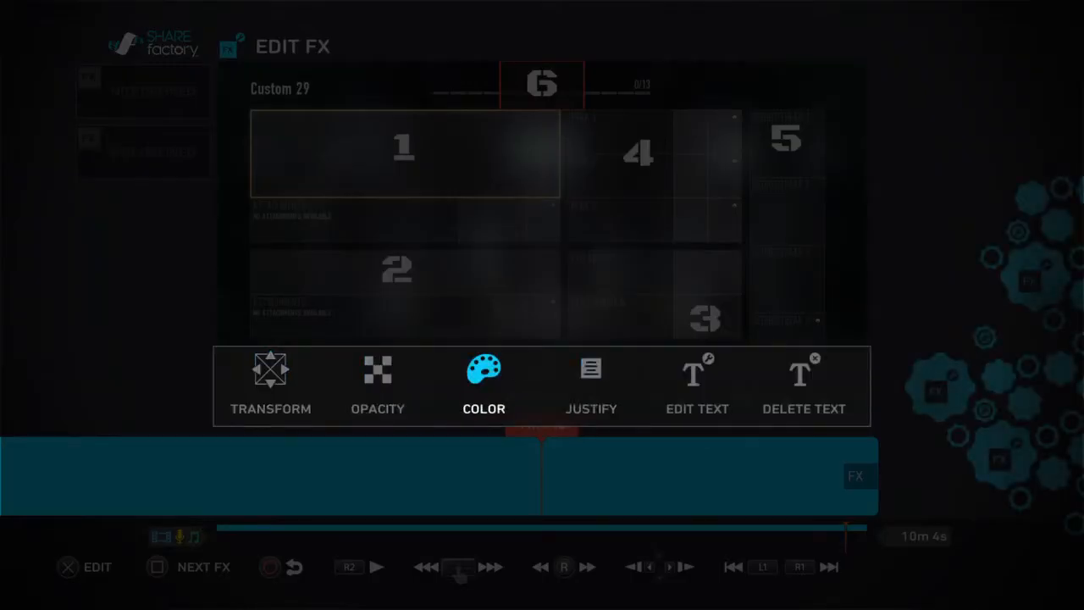
pyautogui.click(270, 381)
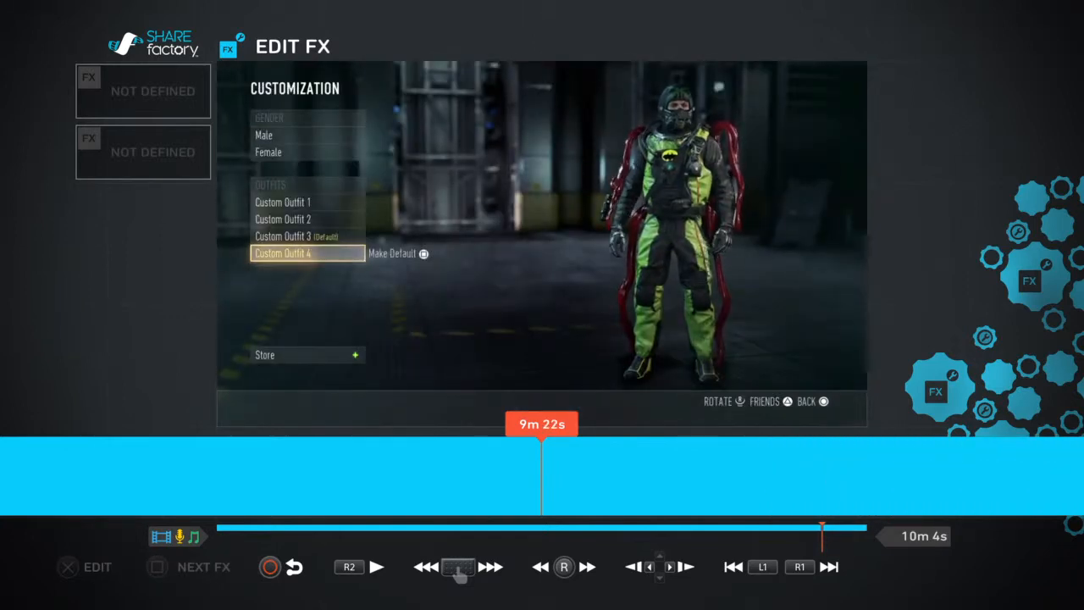
# Step: Exit Edit FX and rewind the timeline to the opening Lagos scene
pyautogui.click(376, 566)
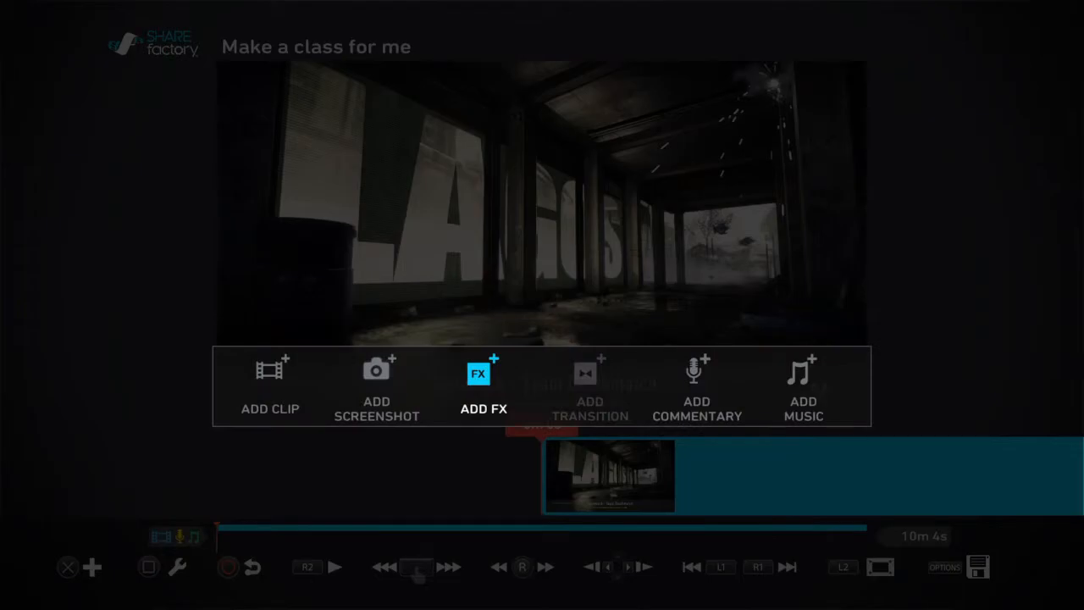
# Step: Add Lucid Dream Remix as a music track
pyautogui.click(802, 386)
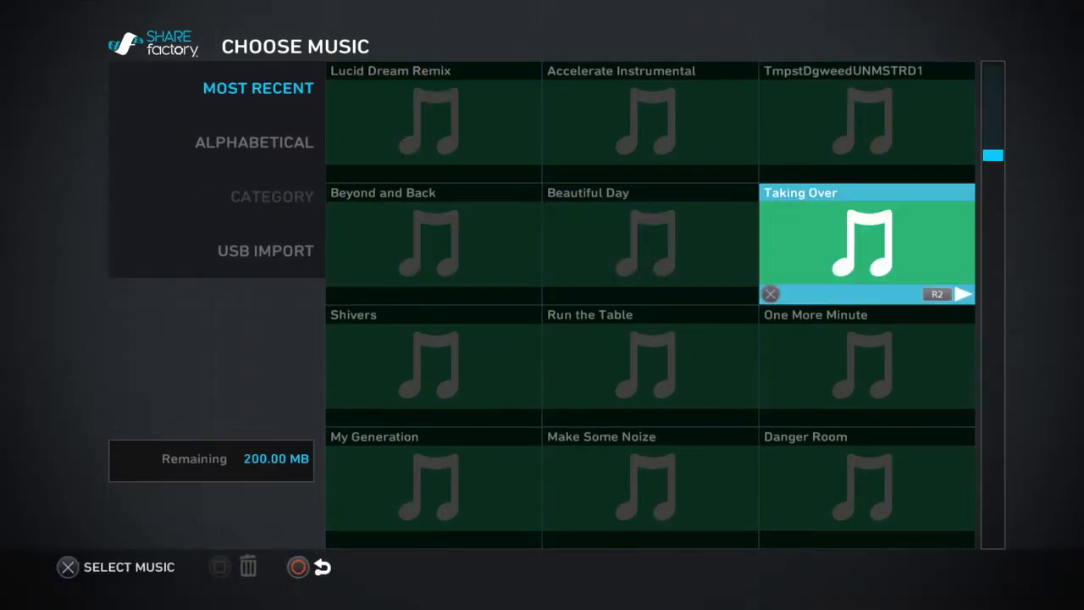
pyautogui.scroll(-3)
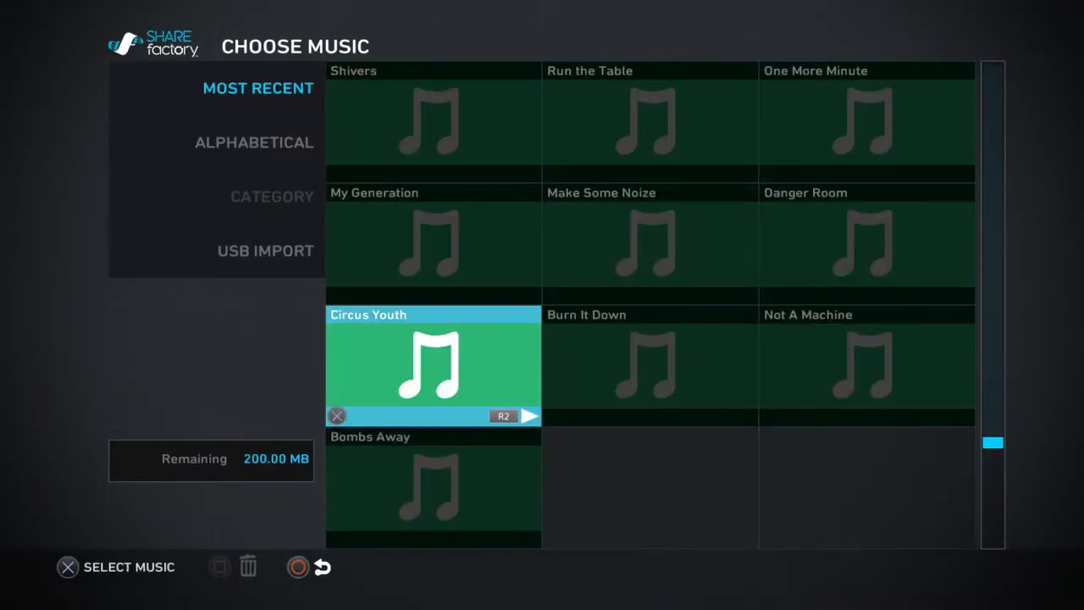
pyautogui.scroll(3)
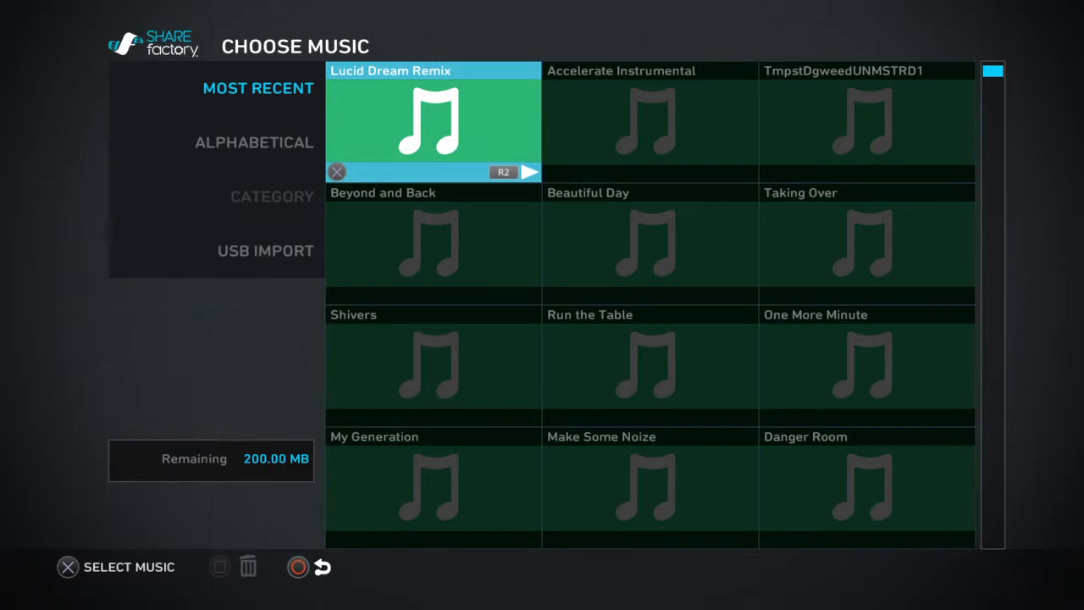
pyautogui.click(529, 172)
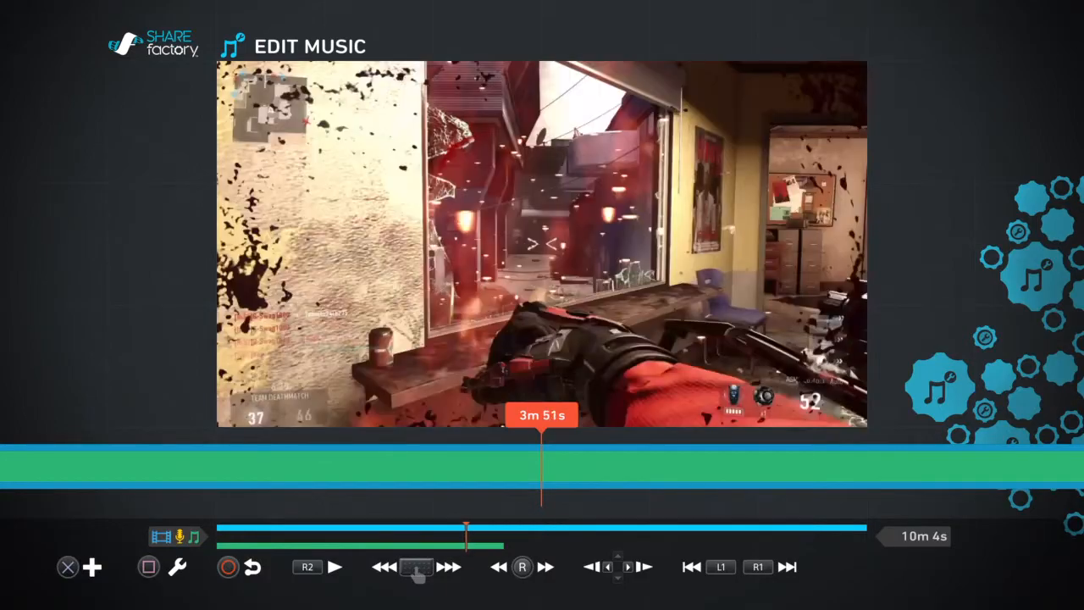
# Step: Split the music track so it ends around 8m 0s and preview playback
pyautogui.click(334, 567)
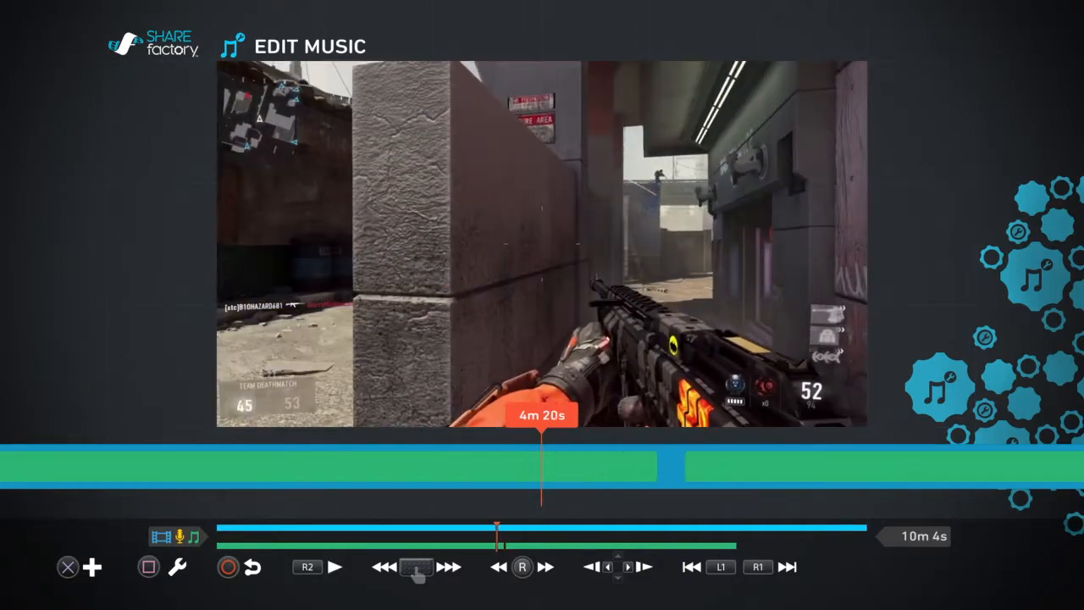
pyautogui.click(334, 566)
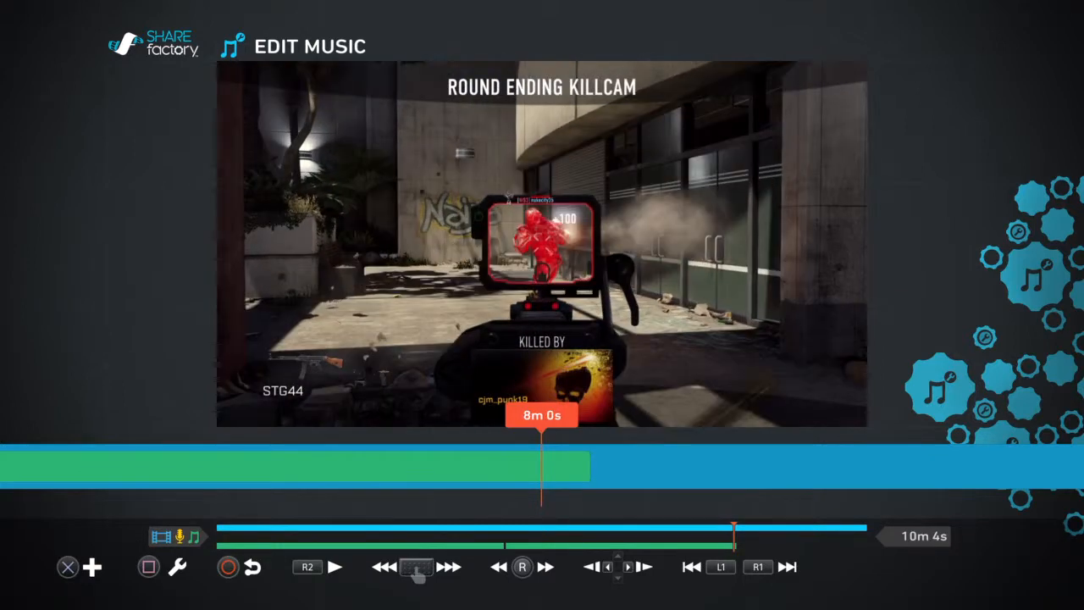
pyautogui.click(308, 566)
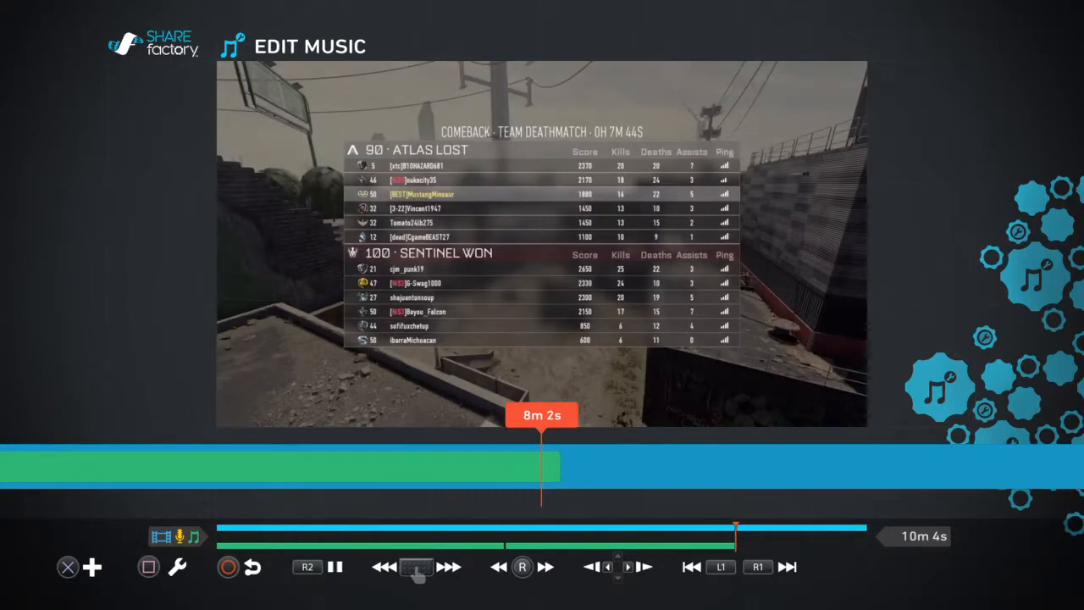